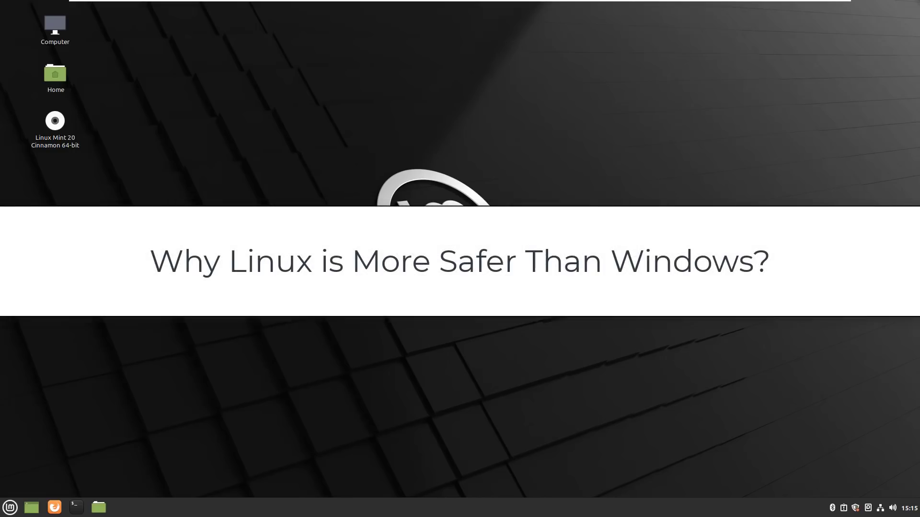
Launch Software Manager and browse the Graphics category listing VLC, Gimp, Inkscape and Blender
{"action": "scroll", "scroll_direction": "down", "scroll_amount": 3}
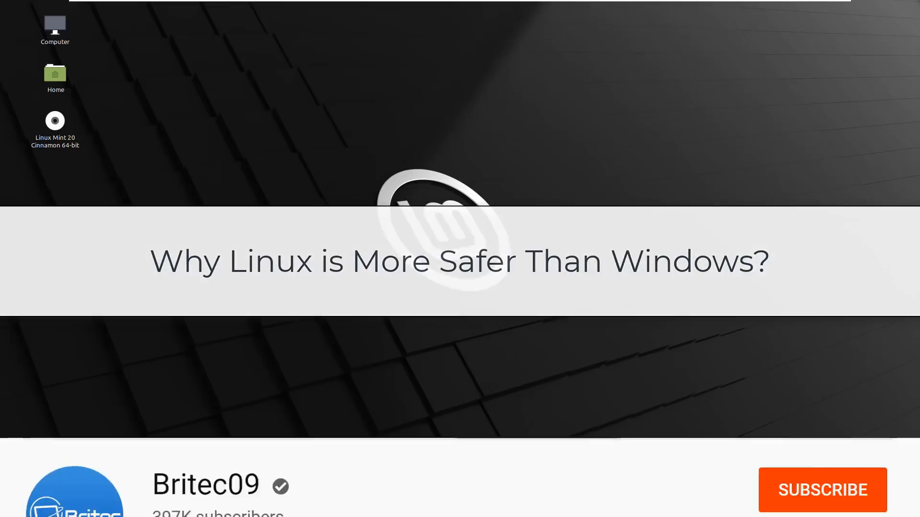
{"action": "left_click", "coordinate": [821, 490]}
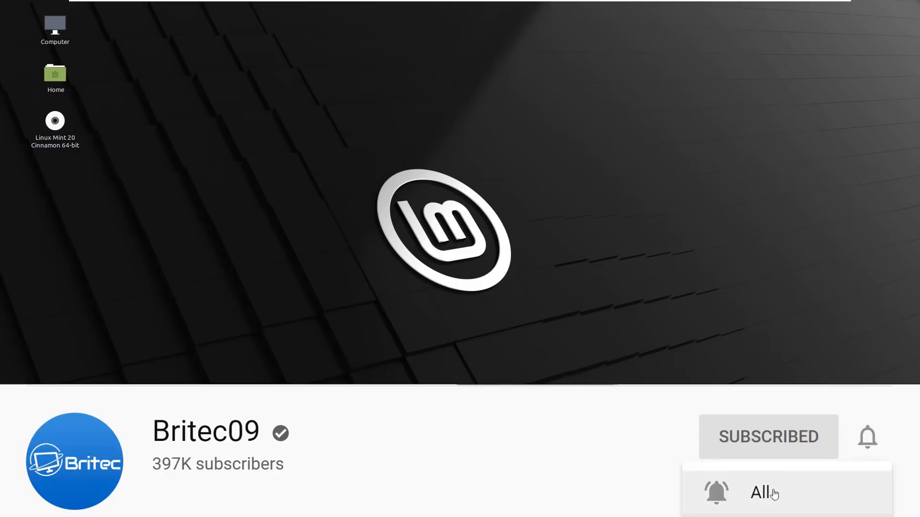
{"action": "left_click", "coordinate": [763, 492]}
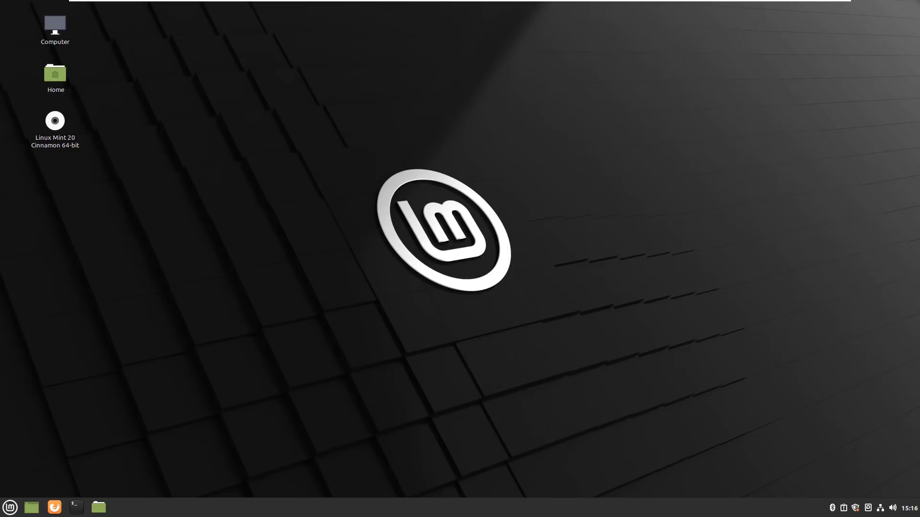
{"action": "mouse_move", "coordinate": [206, 239]}
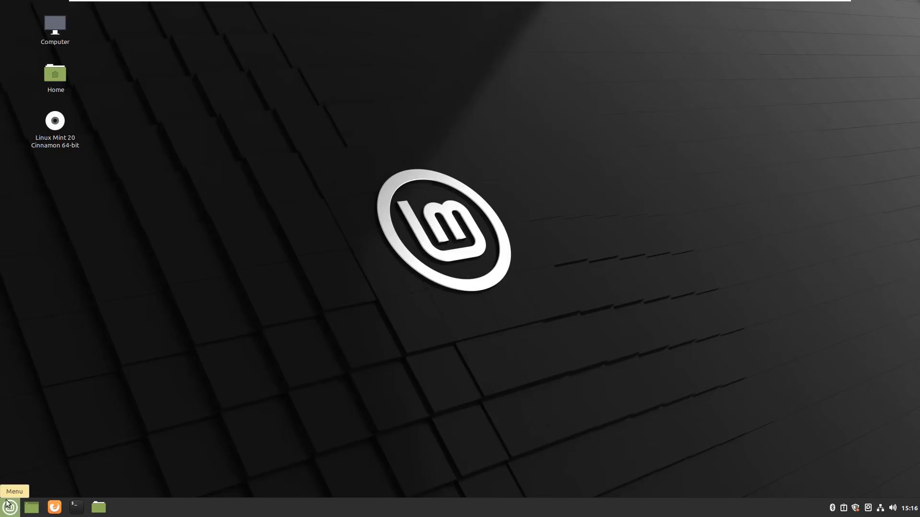
{"action": "mouse_move", "coordinate": [53, 460]}
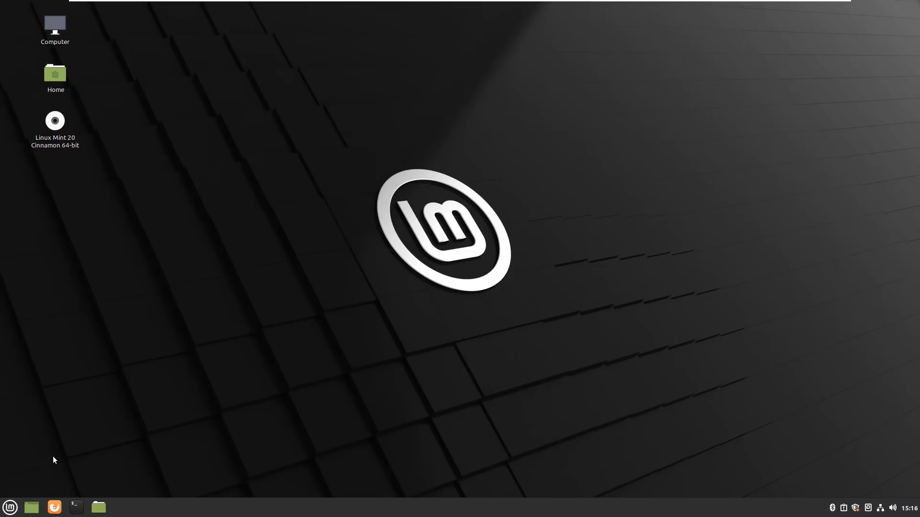
{"action": "mouse_move", "coordinate": [207, 393]}
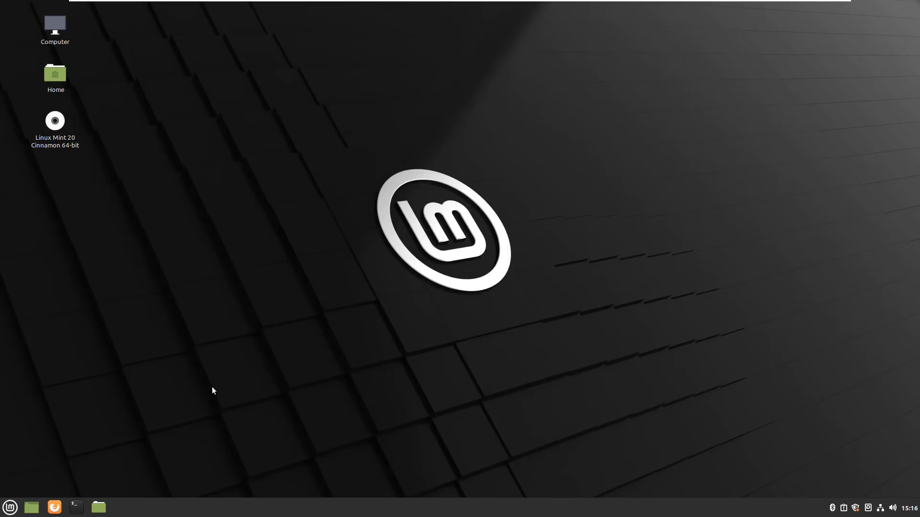
{"action": "mouse_move", "coordinate": [238, 379]}
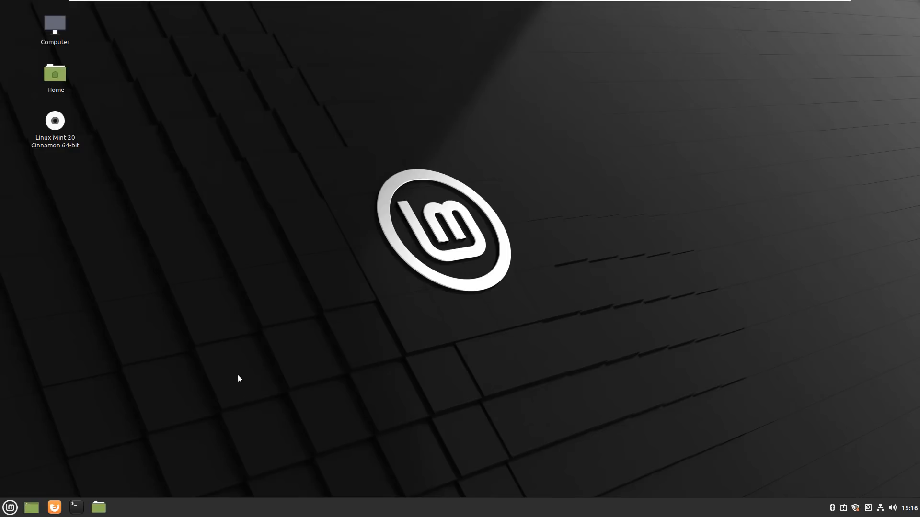
{"action": "mouse_move", "coordinate": [188, 364]}
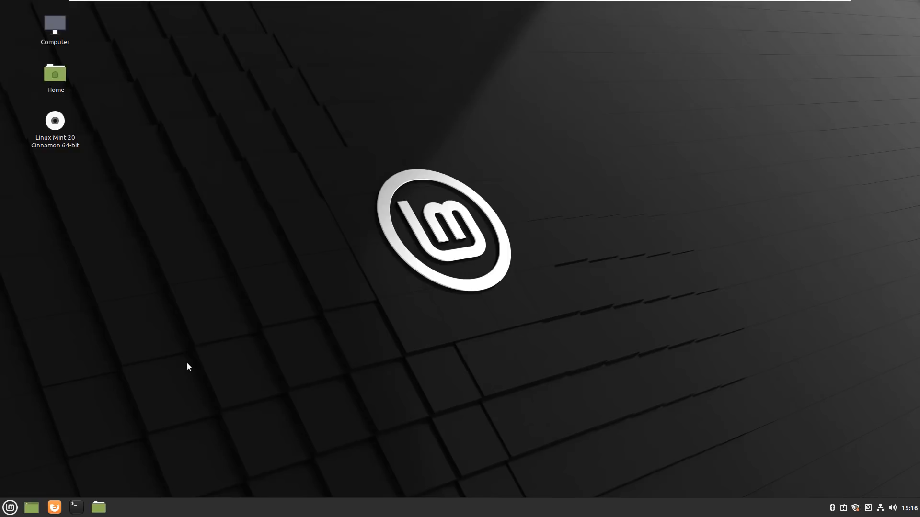
{"action": "mouse_move", "coordinate": [320, 292]}
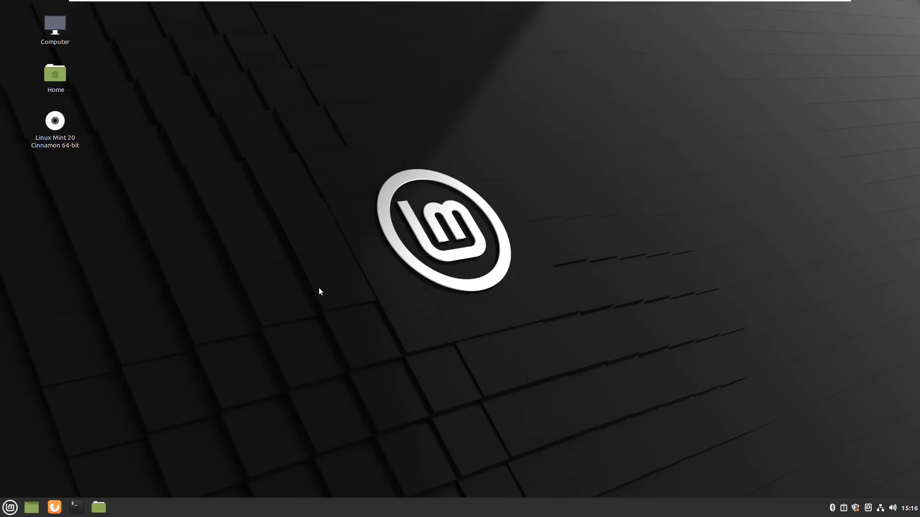
{"action": "mouse_move", "coordinate": [310, 306]}
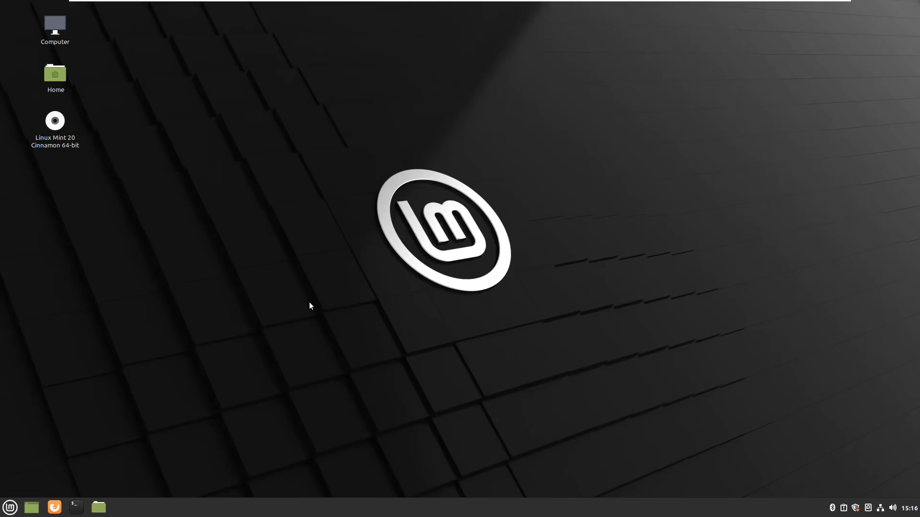
{"action": "mouse_move", "coordinate": [305, 313]}
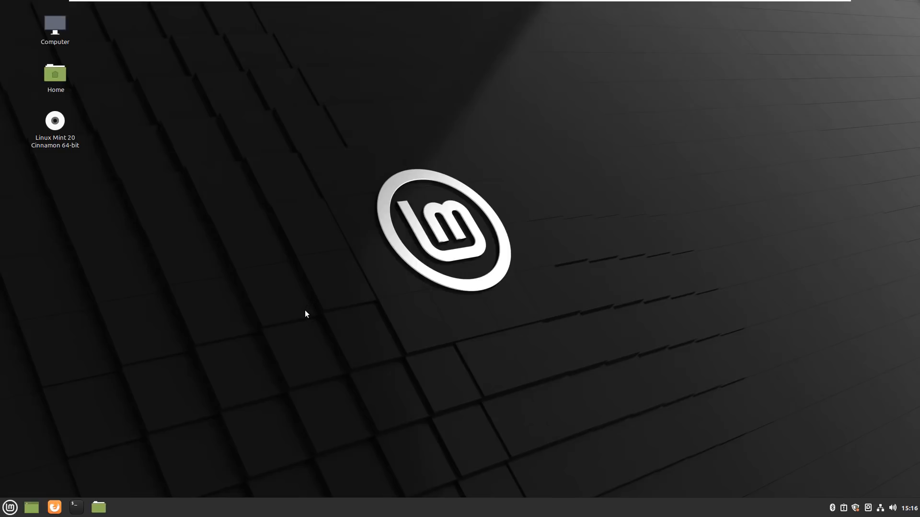
{"action": "mouse_move", "coordinate": [29, 463]}
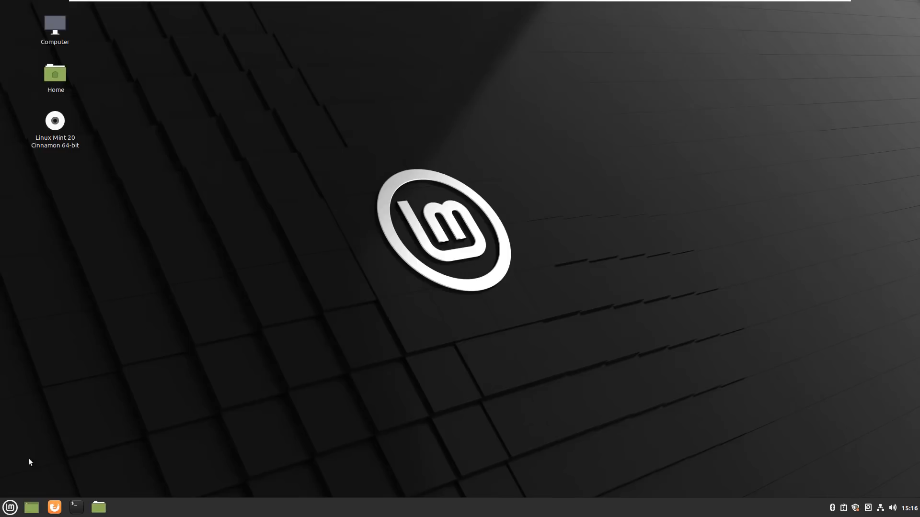
{"action": "left_click", "coordinate": [10, 507]}
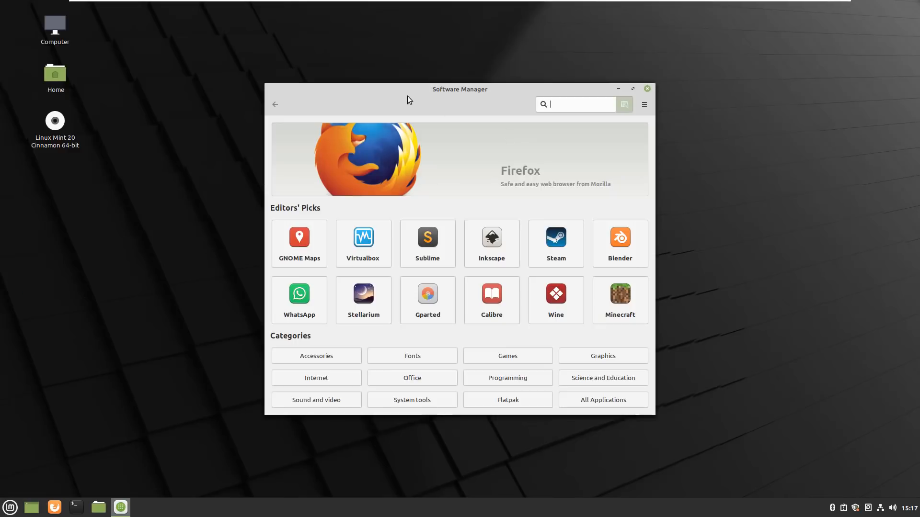
{"action": "mouse_move", "coordinate": [349, 373]}
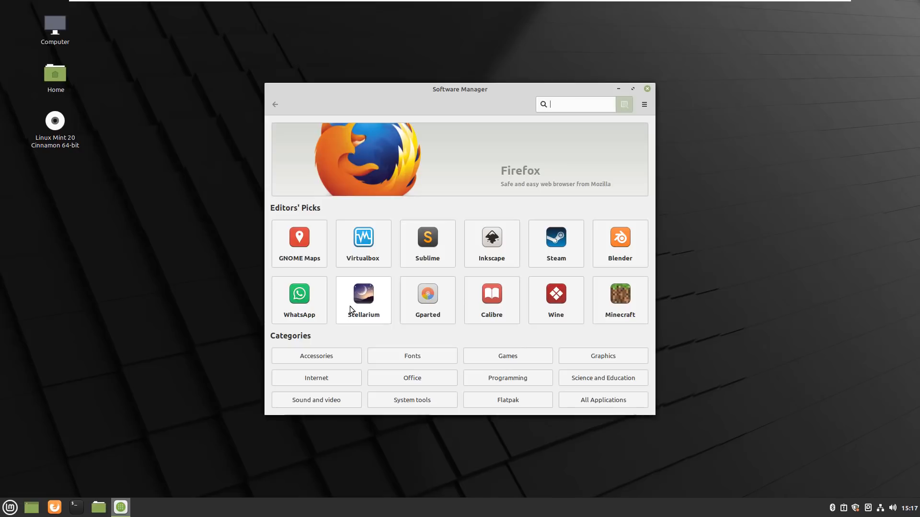
{"action": "mouse_move", "coordinate": [352, 308]}
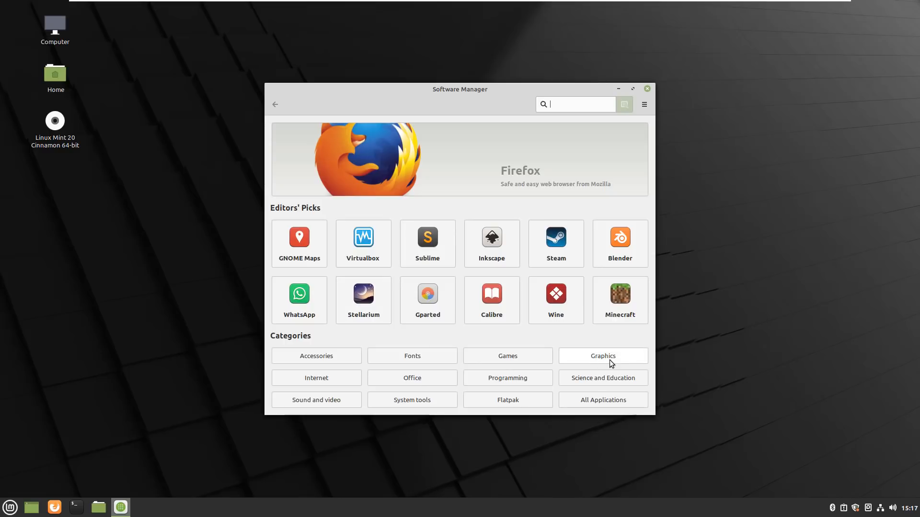
{"action": "mouse_move", "coordinate": [606, 361]}
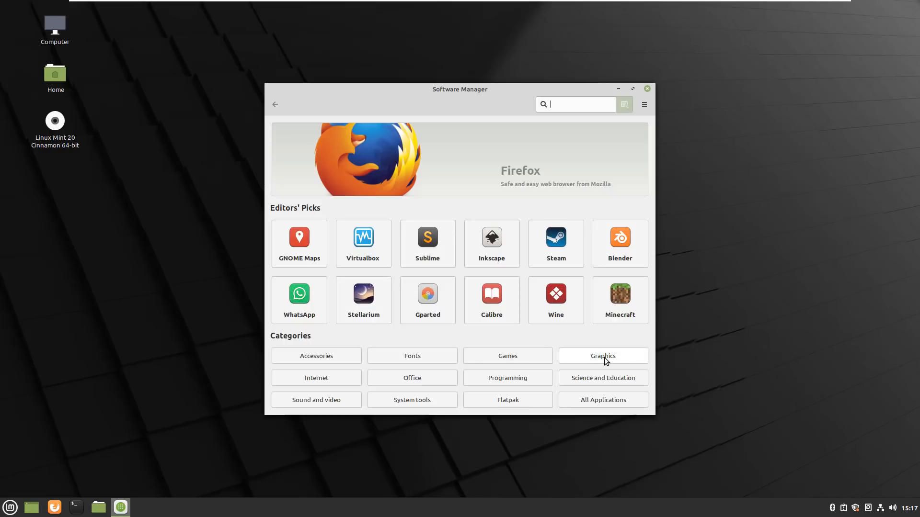
{"action": "left_click", "coordinate": [601, 356]}
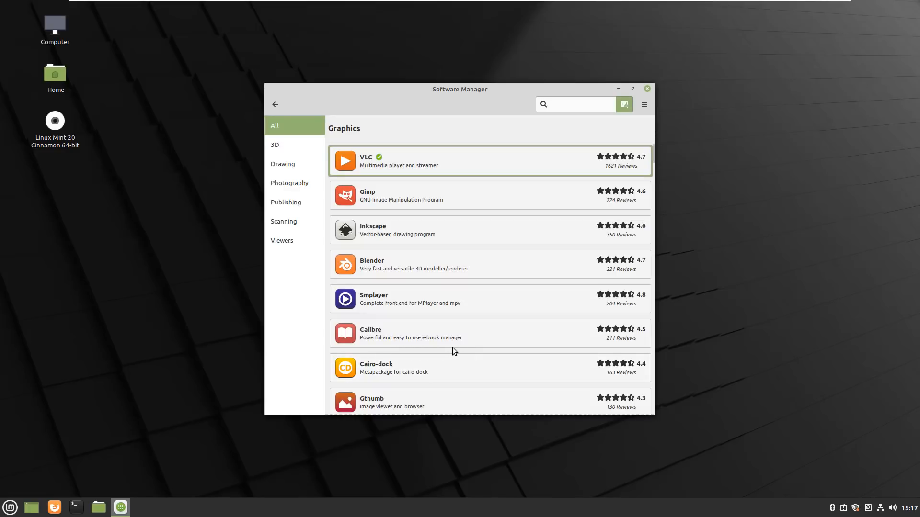
{"action": "mouse_move", "coordinate": [432, 175]}
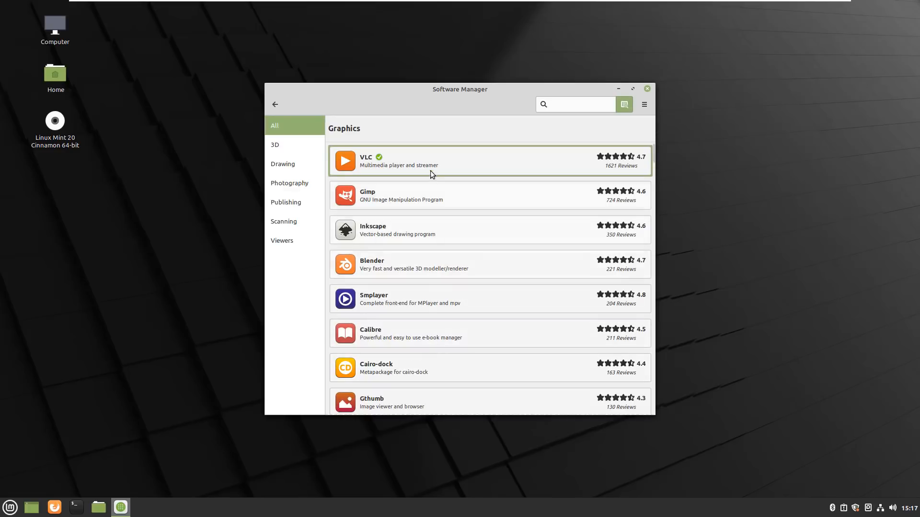
{"action": "mouse_move", "coordinate": [417, 274]}
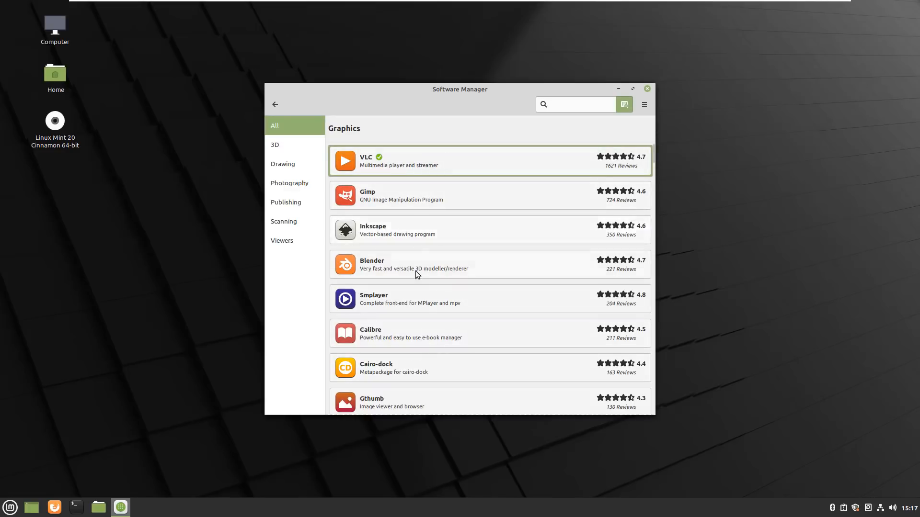
{"action": "mouse_move", "coordinate": [474, 233]}
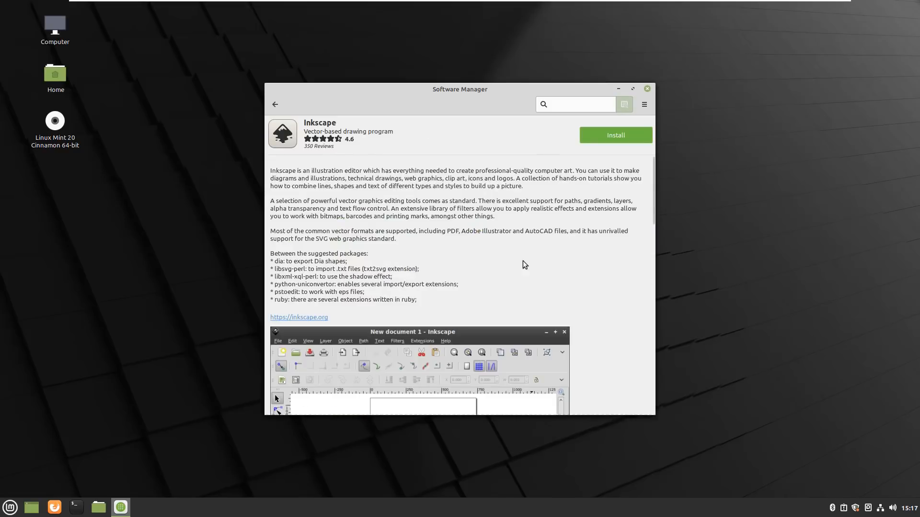
Install Inkscape, authenticating the install with the administrator password
{"action": "left_click", "coordinate": [615, 135]}
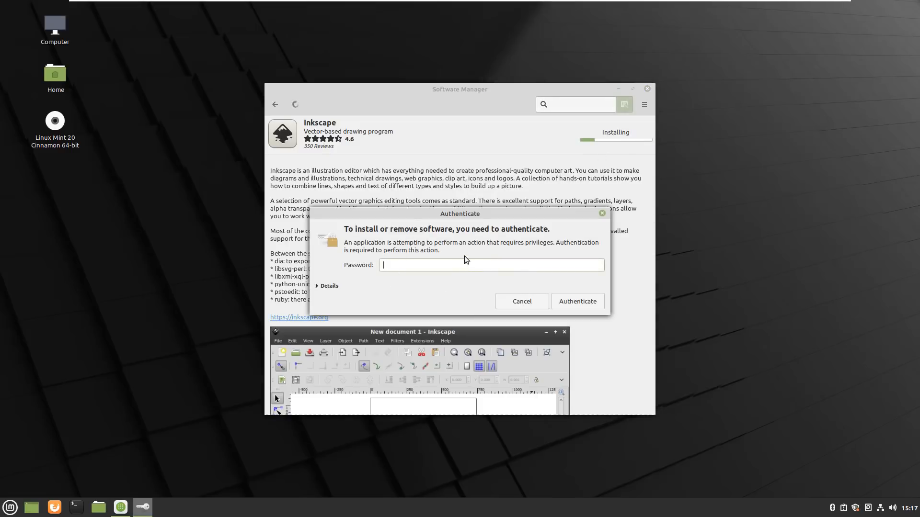
{"action": "mouse_move", "coordinate": [516, 230]}
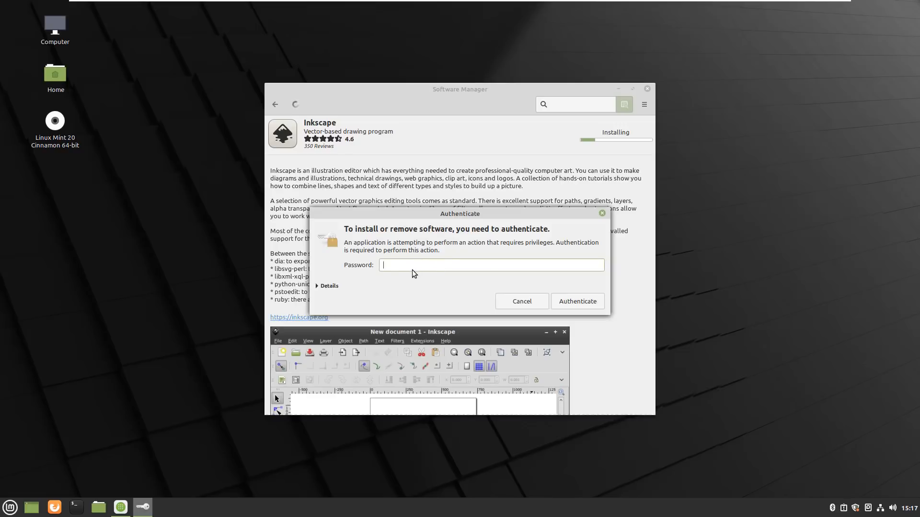
{"action": "mouse_move", "coordinate": [351, 136]}
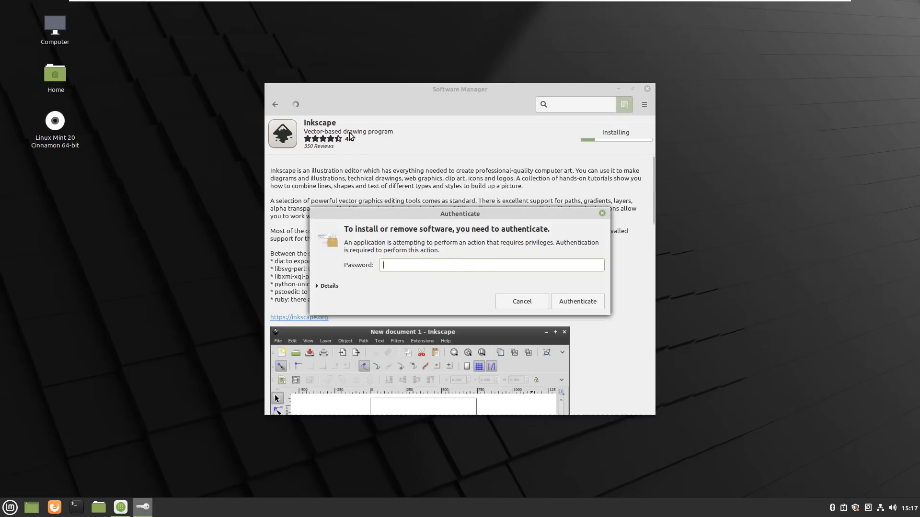
{"action": "mouse_move", "coordinate": [441, 256]}
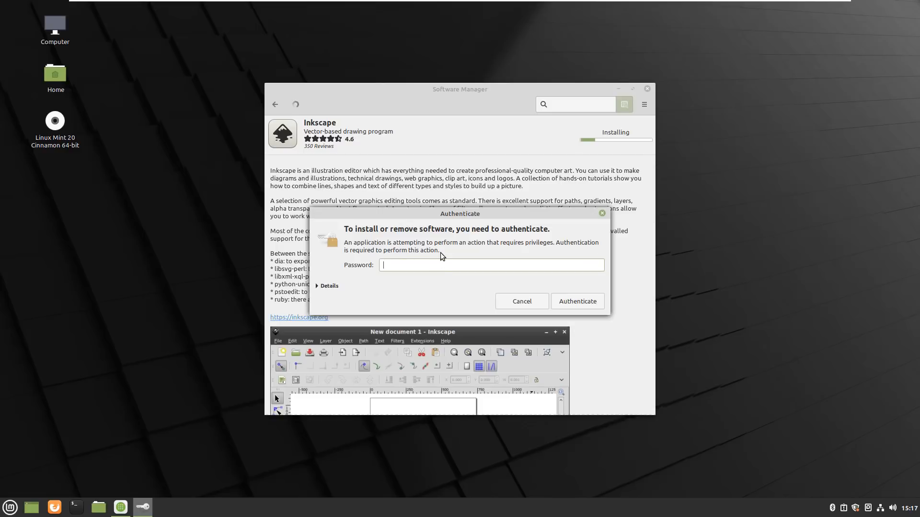
{"action": "type", "text": "password"}
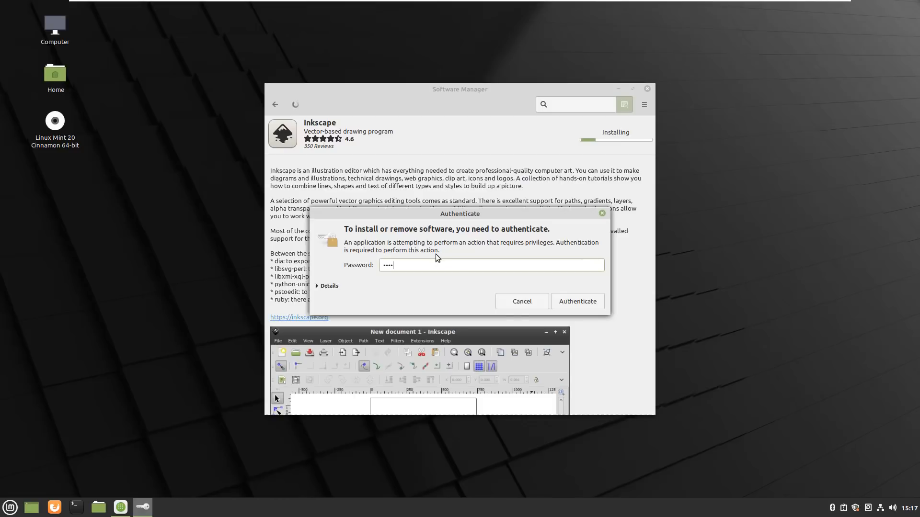
{"action": "left_click", "coordinate": [576, 300]}
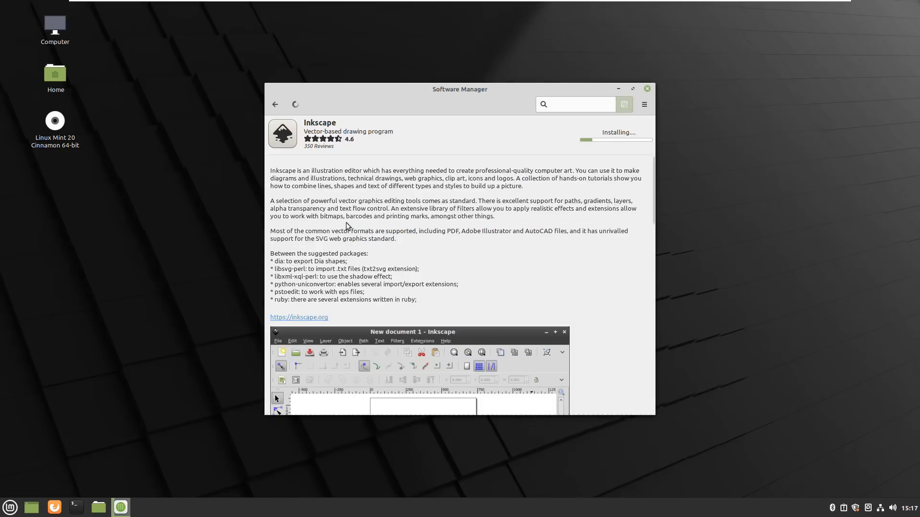
{"action": "mouse_move", "coordinate": [607, 128]}
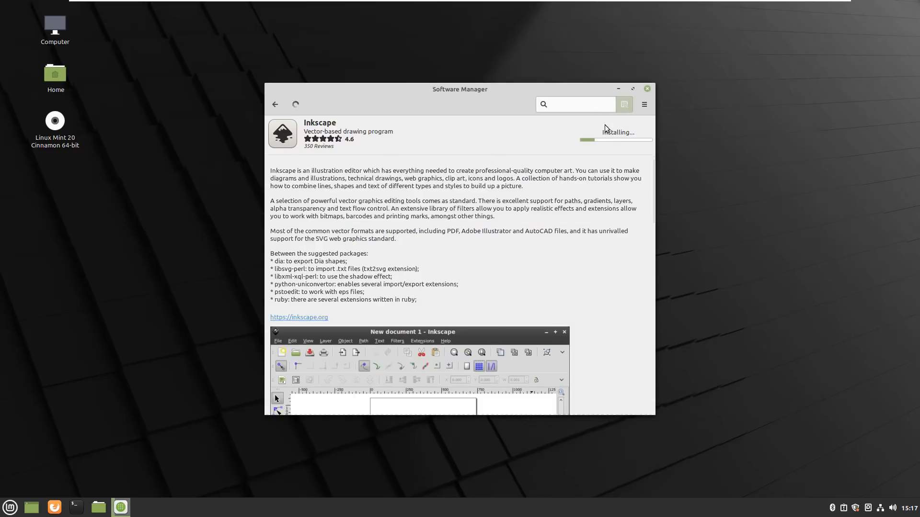
{"action": "mouse_move", "coordinate": [583, 148]}
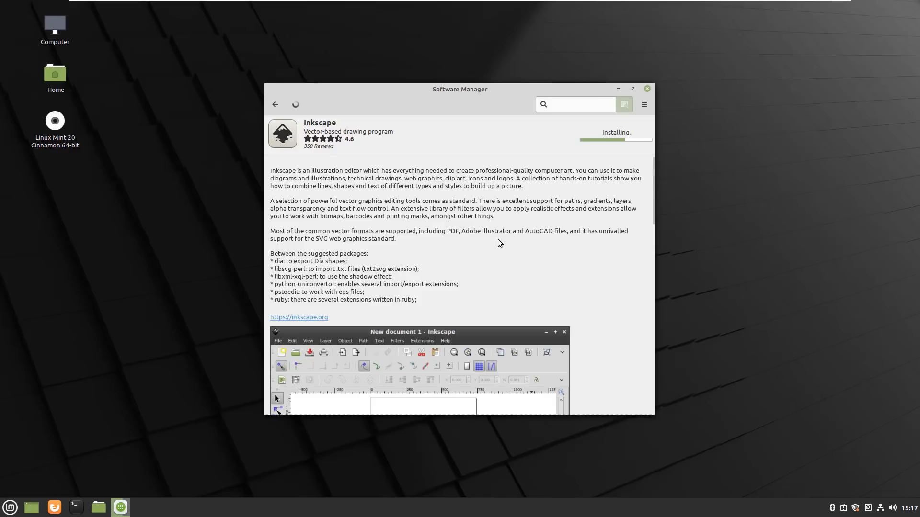
{"action": "mouse_move", "coordinate": [244, 399]}
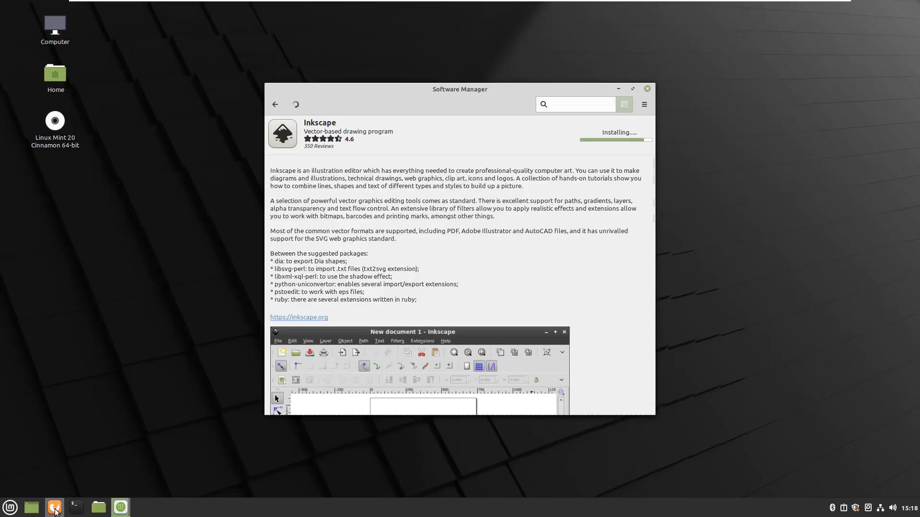
Open Firefox and go to the Google homepage via an address-bar search
{"action": "left_click", "coordinate": [54, 506]}
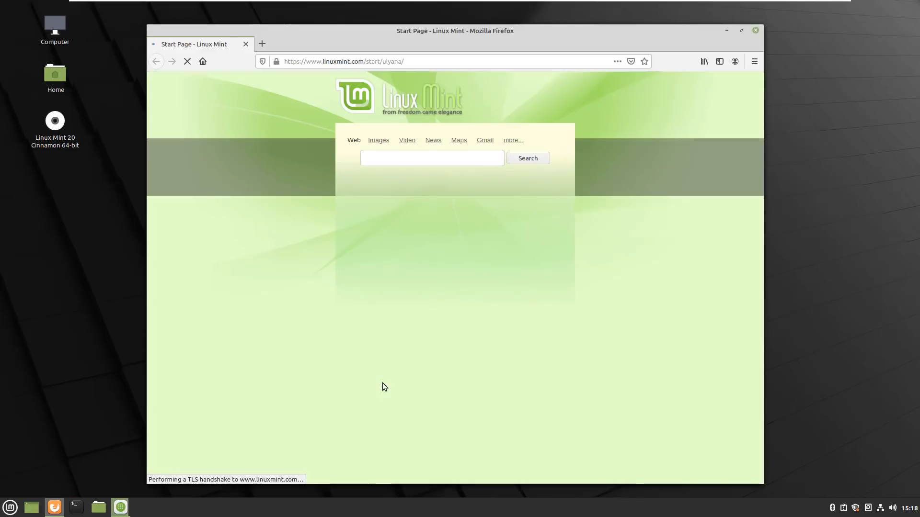
{"action": "left_click", "coordinate": [343, 61]}
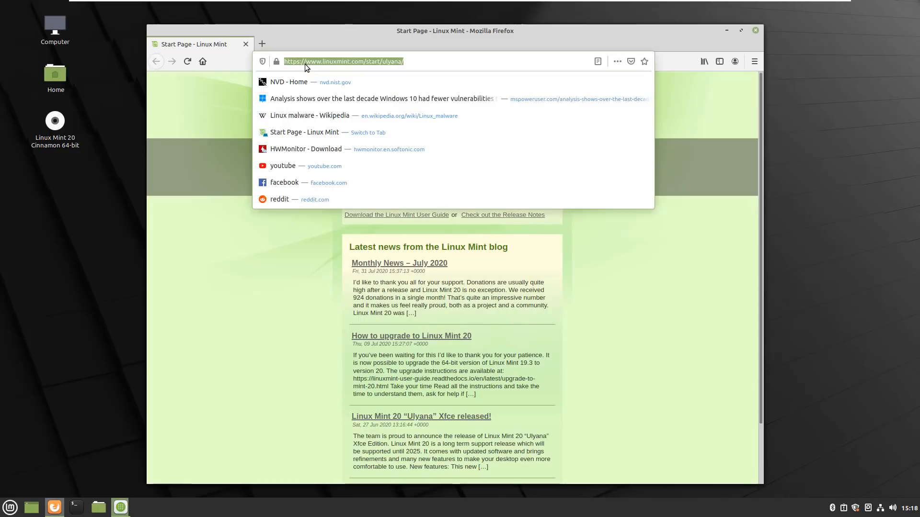
{"action": "type", "text": "googl"}
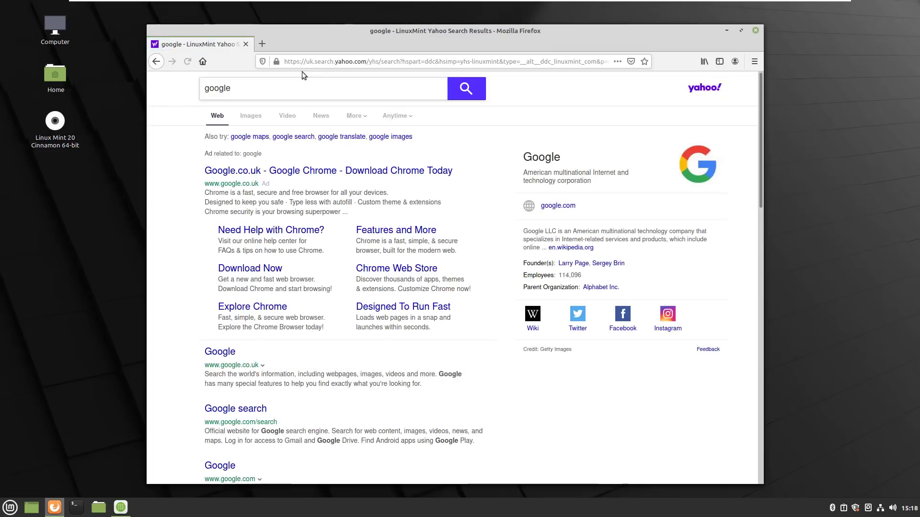
{"action": "mouse_move", "coordinate": [219, 352]}
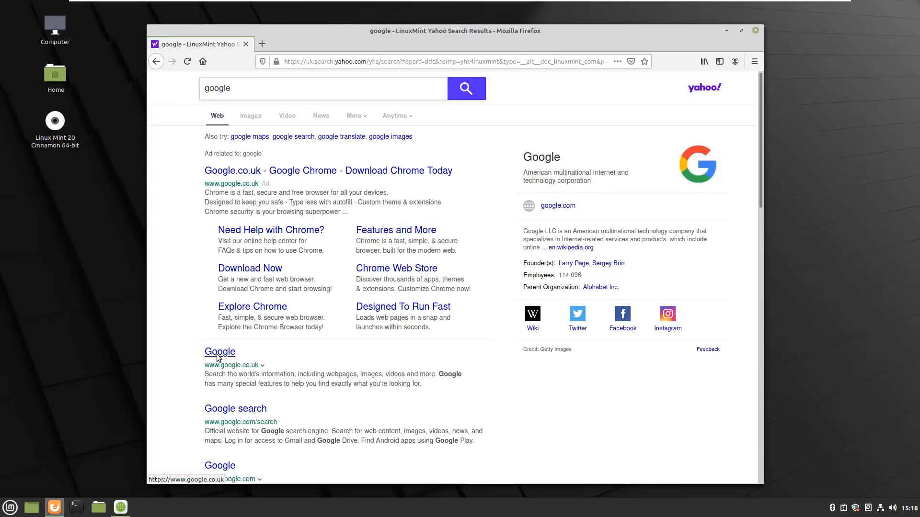
{"action": "left_click", "coordinate": [220, 351]}
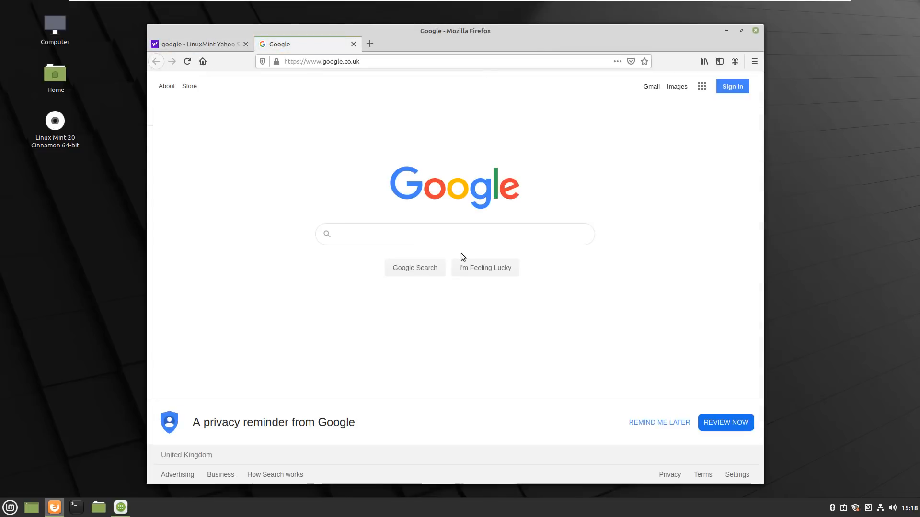
Search Google for 'hwmonitor' and open the Softonic 'HWMonitor - Download' result
{"action": "type", "text": "hwmonitor"}
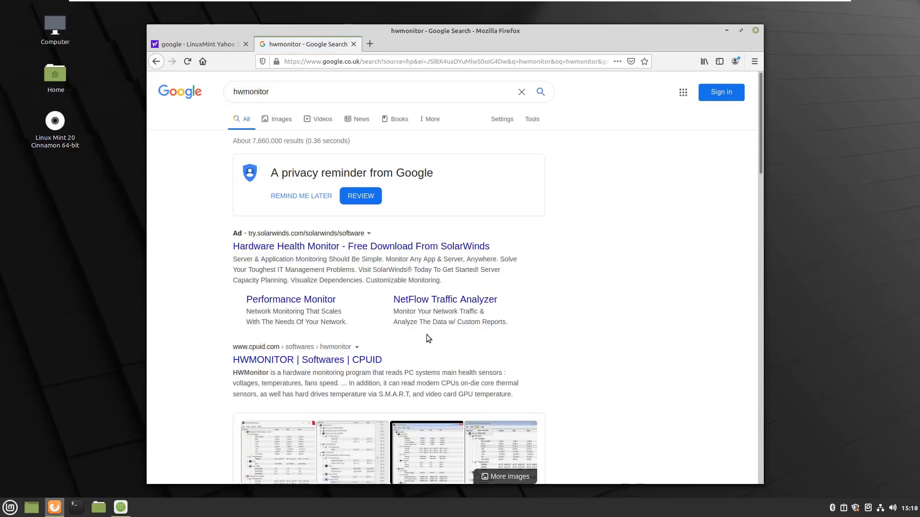
{"action": "scroll", "scroll_direction": "down", "scroll_amount": 3}
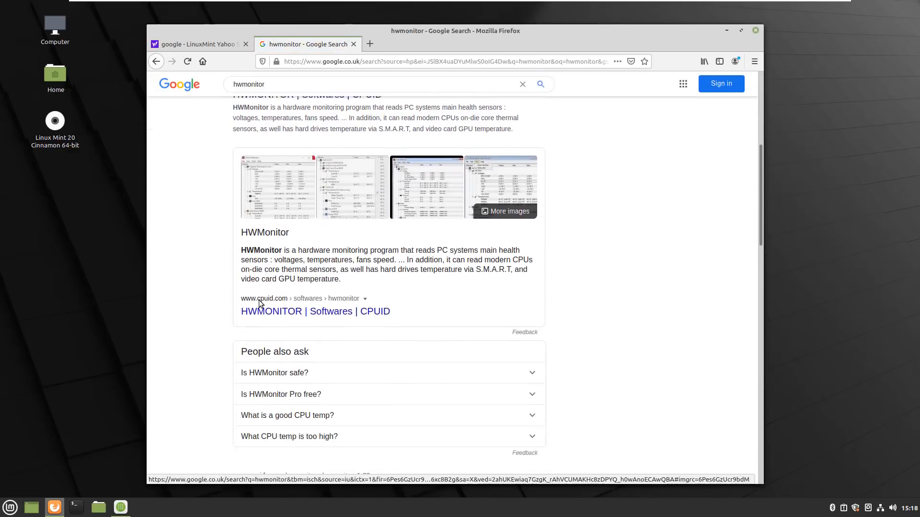
{"action": "scroll", "scroll_direction": "down", "scroll_amount": 3}
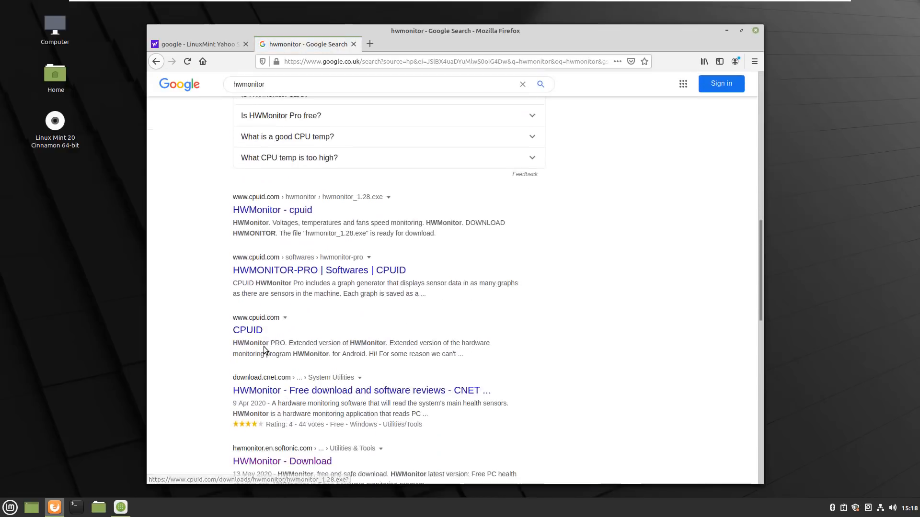
{"action": "scroll", "scroll_direction": "down", "scroll_amount": 3}
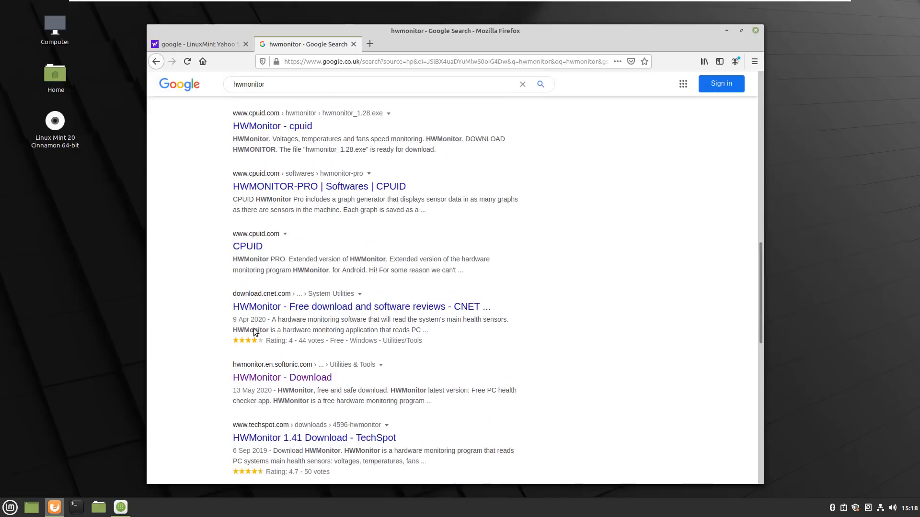
{"action": "mouse_move", "coordinate": [282, 377]}
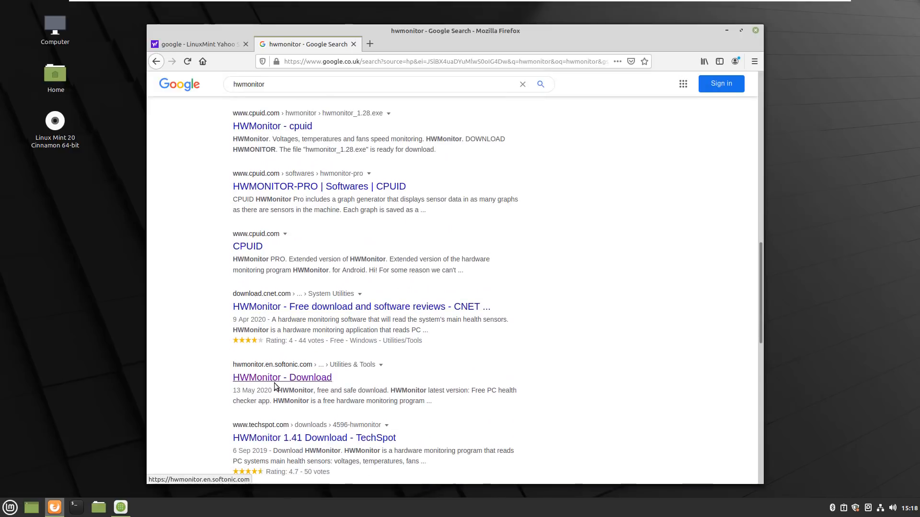
{"action": "left_click", "coordinate": [282, 378]}
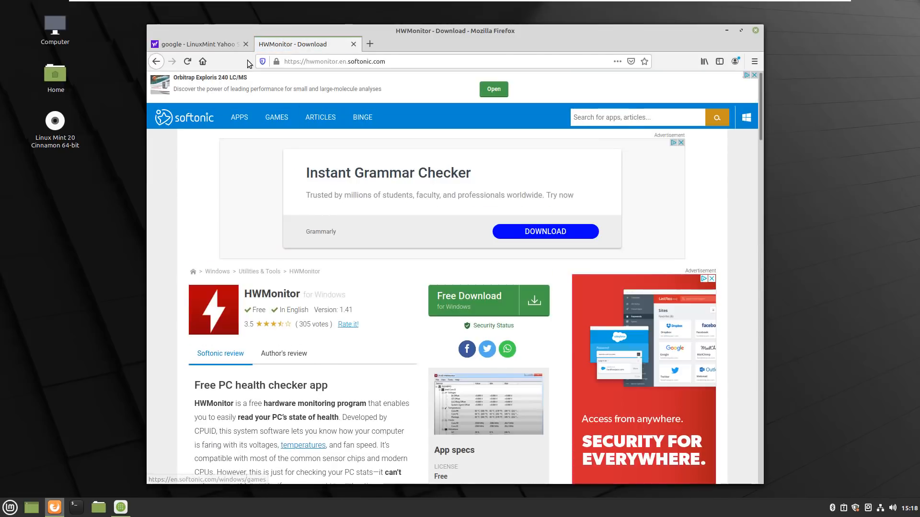
{"action": "mouse_move", "coordinate": [299, 65]}
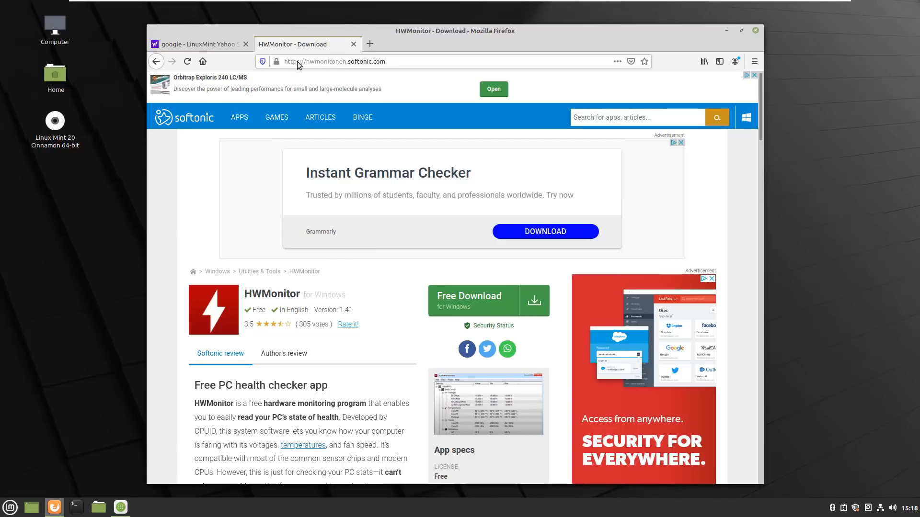
{"action": "scroll", "scroll_direction": "down", "scroll_amount": 3}
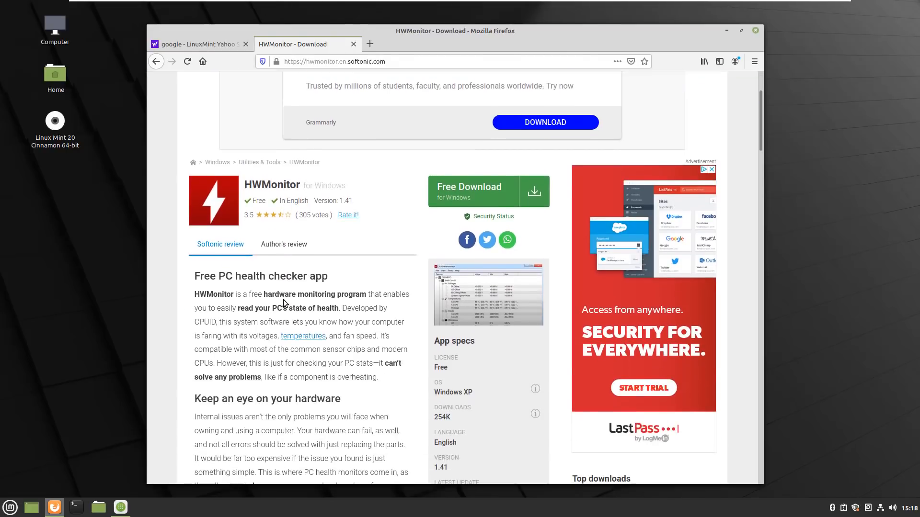
{"action": "mouse_move", "coordinate": [513, 201]}
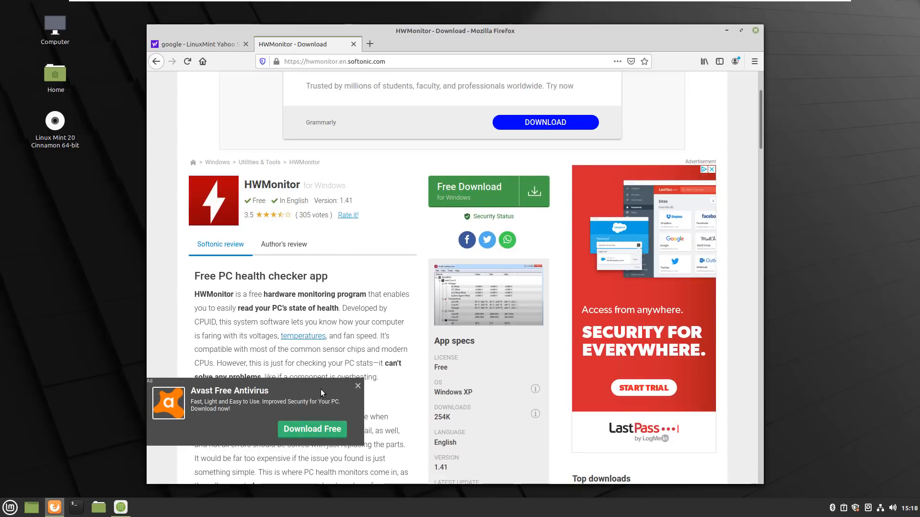
{"action": "mouse_move", "coordinate": [303, 336]}
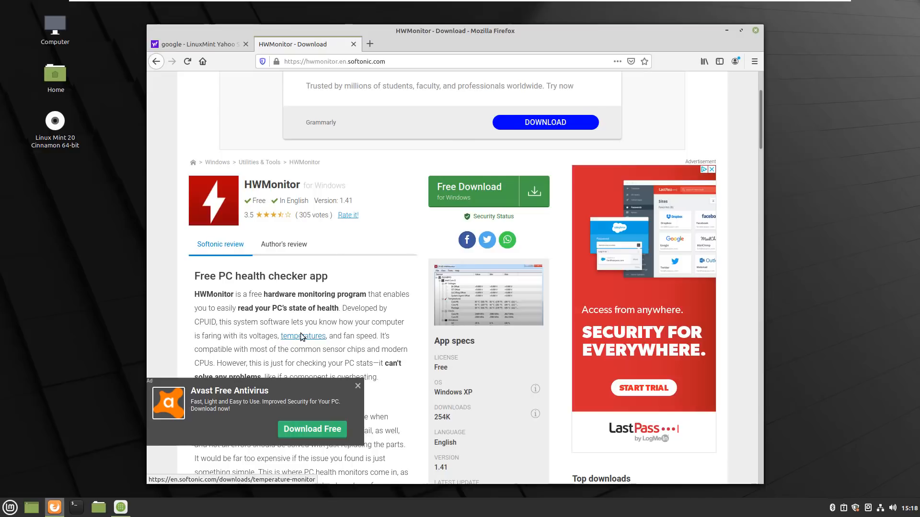
{"action": "mouse_move", "coordinate": [288, 343]}
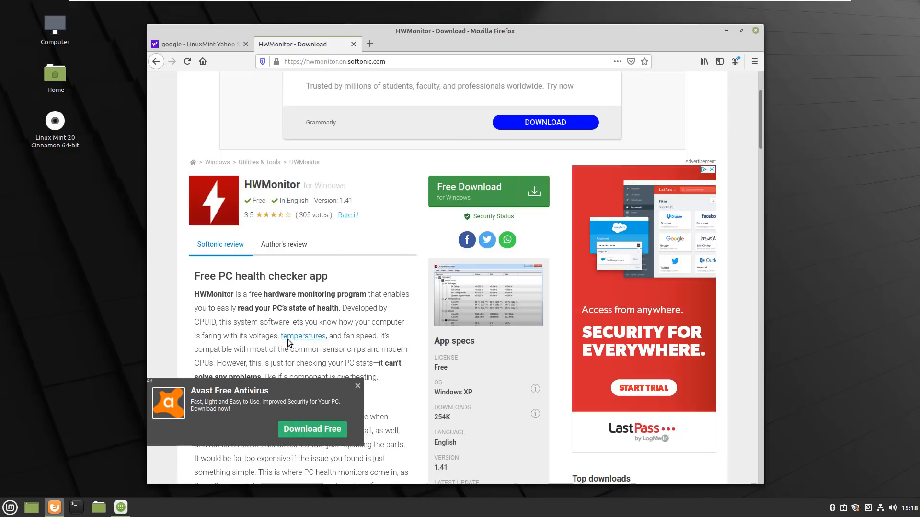
{"action": "mouse_move", "coordinate": [303, 335]}
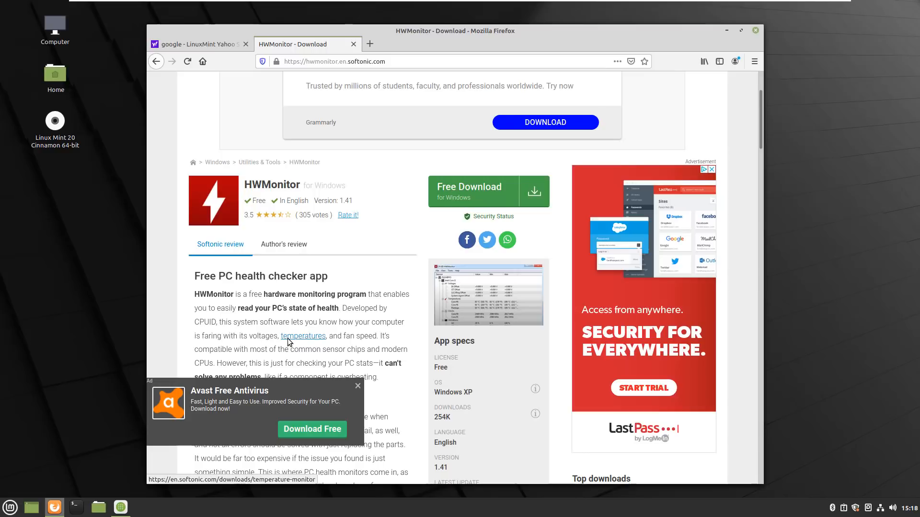
{"action": "mouse_move", "coordinate": [293, 267]}
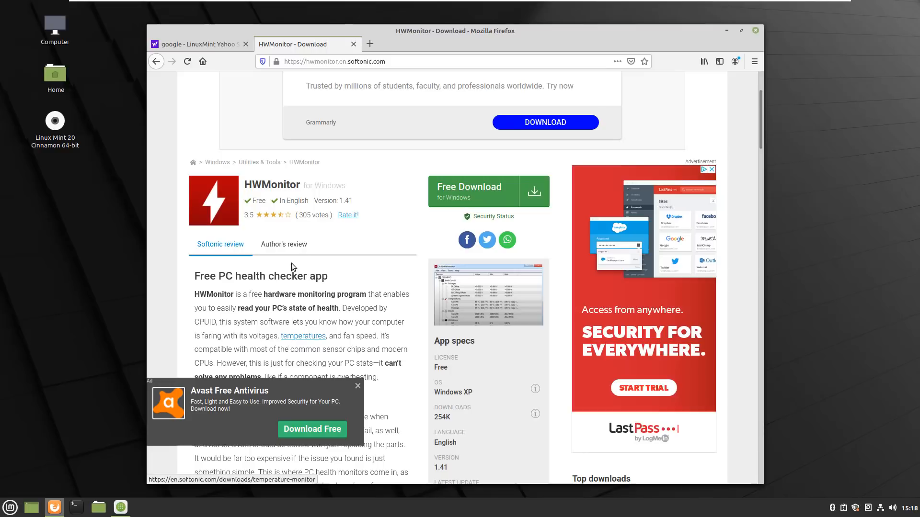
Use Softonic's Free Download buttons to fetch hwmonitor_1.41.exe
{"action": "left_click", "coordinate": [489, 191]}
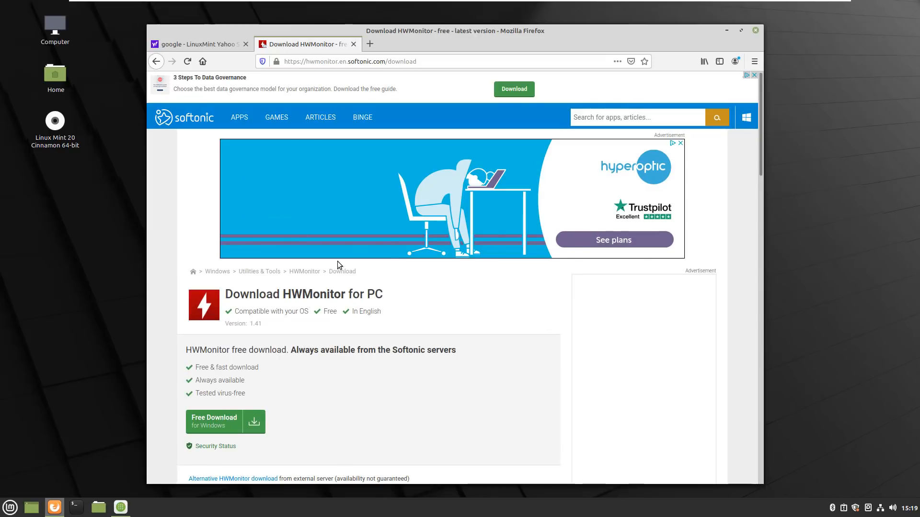
{"action": "mouse_move", "coordinate": [296, 353]}
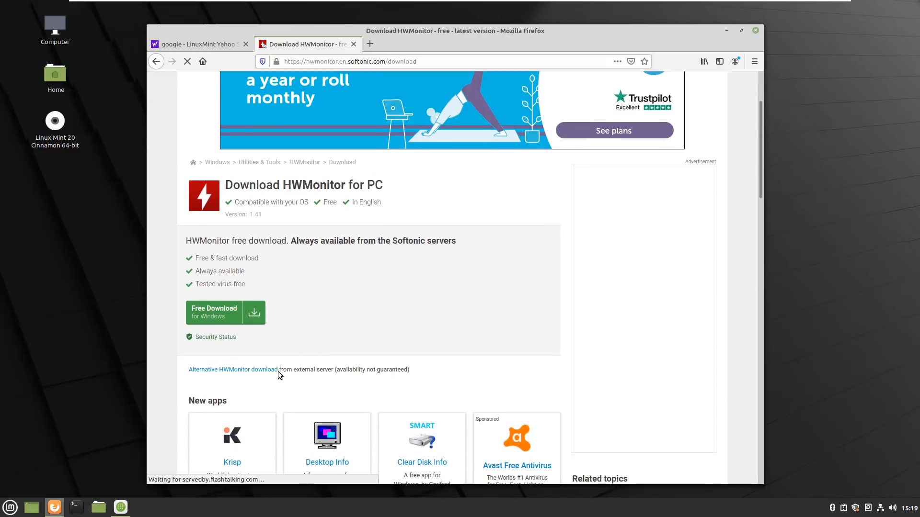
{"action": "scroll", "scroll_direction": "down", "scroll_amount": 3}
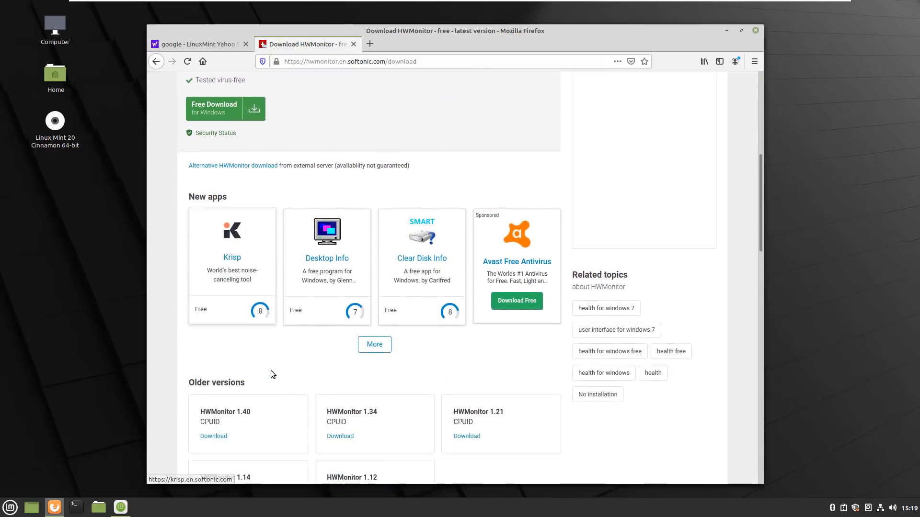
{"action": "left_click", "coordinate": [225, 107]}
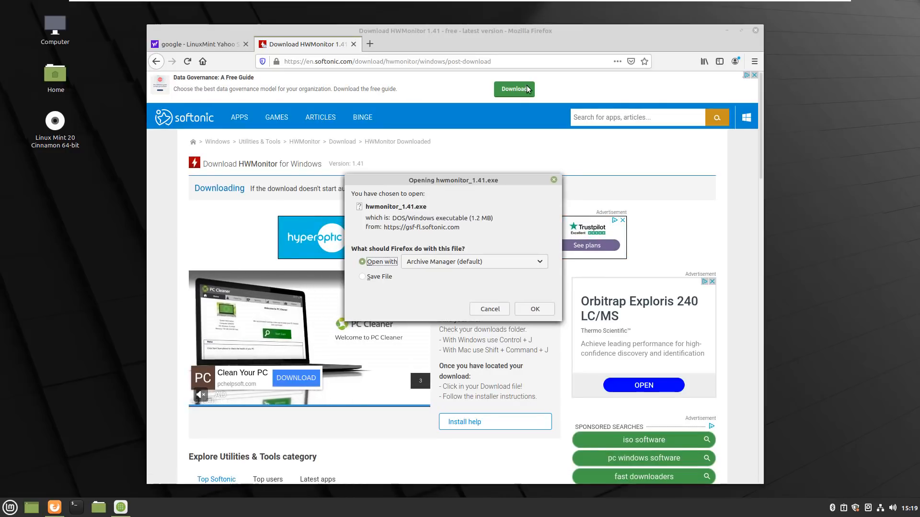
{"action": "mouse_move", "coordinate": [555, 193]}
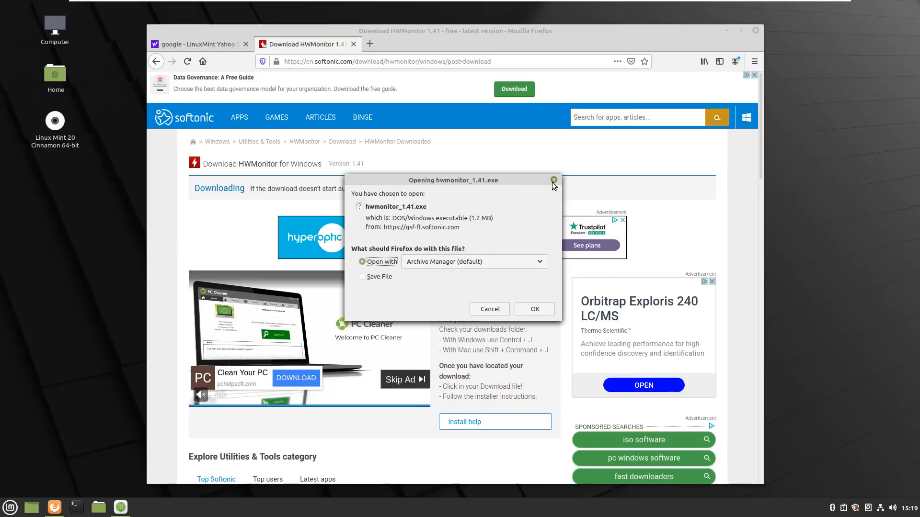
Cancel the hwmonitor_1.41.exe prompt and go back to the Softonic HWMonitor page
{"action": "left_click", "coordinate": [552, 180]}
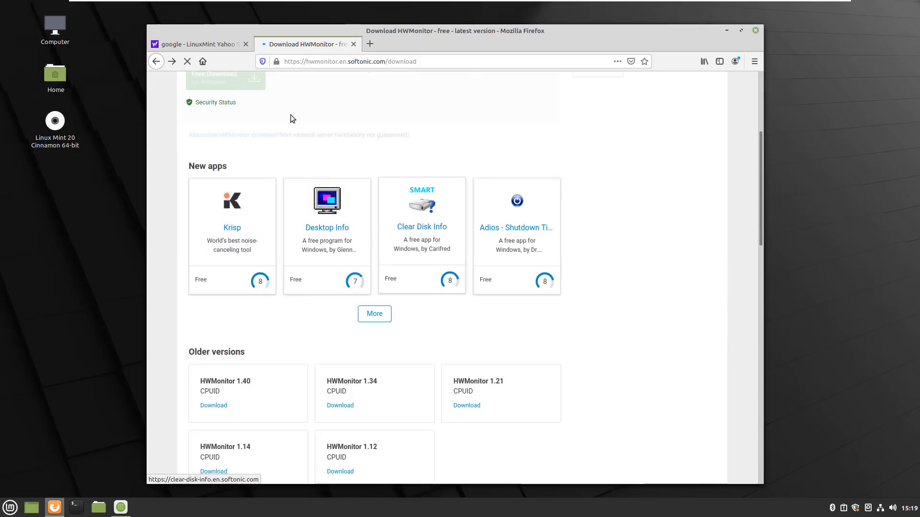
{"action": "left_click", "coordinate": [156, 61]}
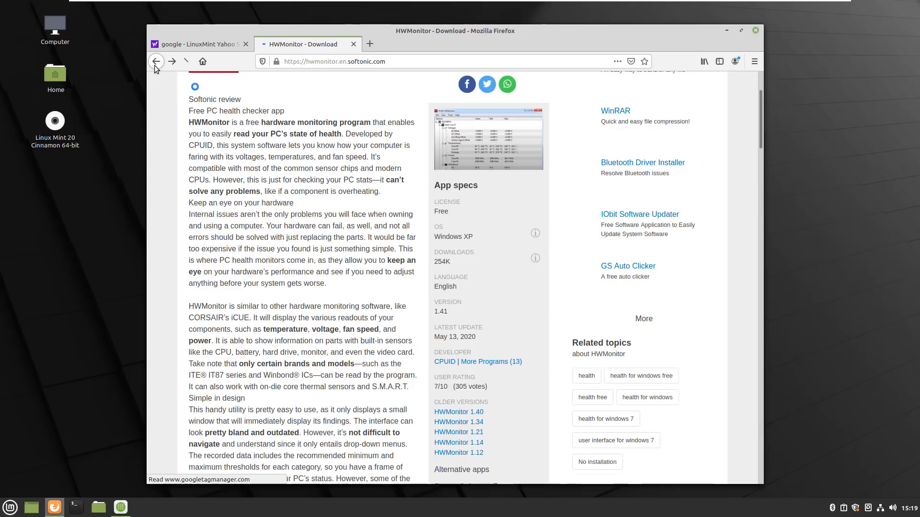
{"action": "scroll", "scroll_direction": "up", "scroll_amount": 3}
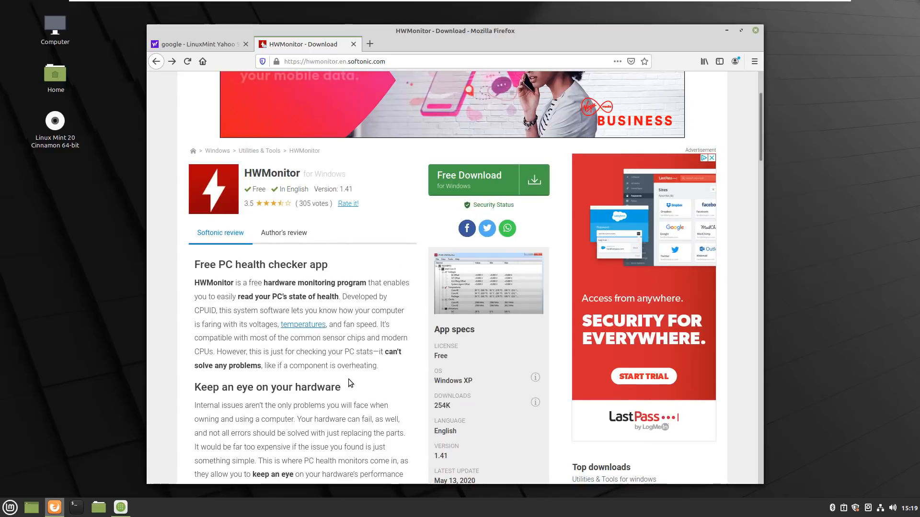
{"action": "mouse_move", "coordinate": [347, 379]}
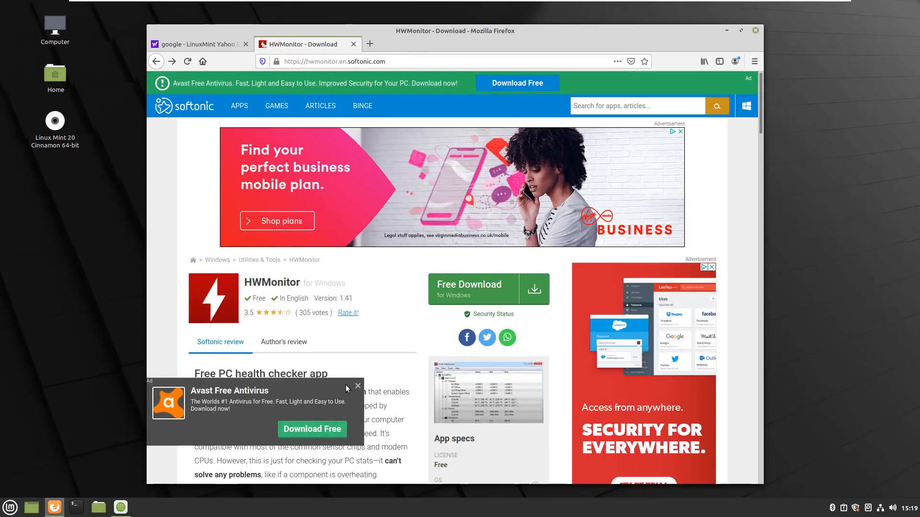
{"action": "mouse_move", "coordinate": [295, 72]}
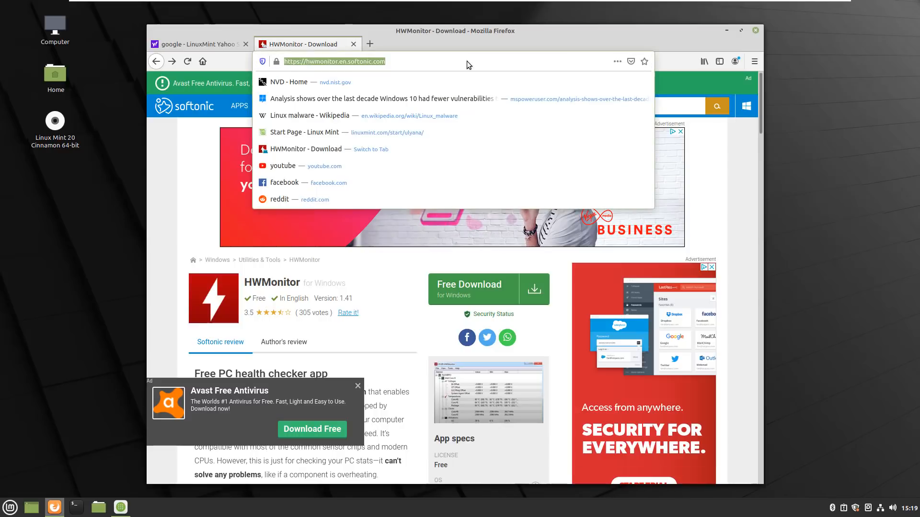
{"action": "mouse_move", "coordinate": [436, 81]}
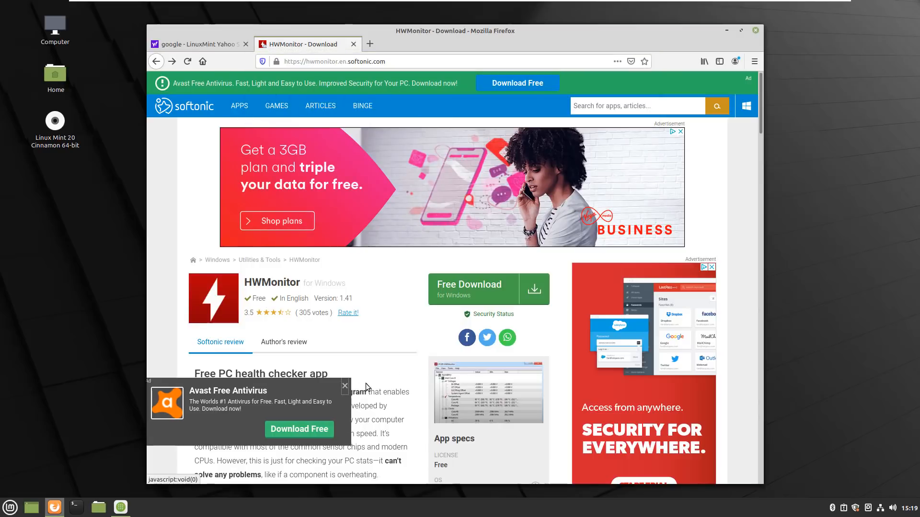
Dismiss the Avast Free Antivirus advert covering the HWMonitor Softonic page
{"action": "left_click", "coordinate": [344, 386]}
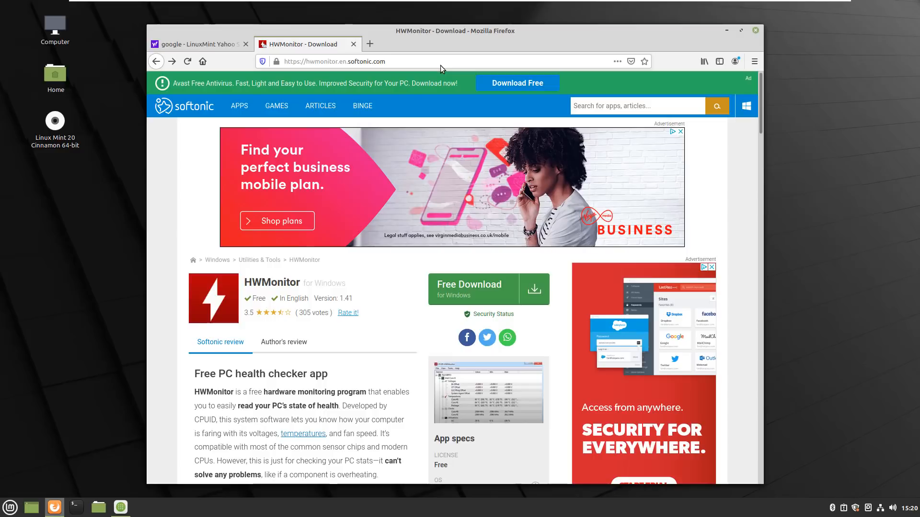
{"action": "mouse_move", "coordinate": [296, 262]}
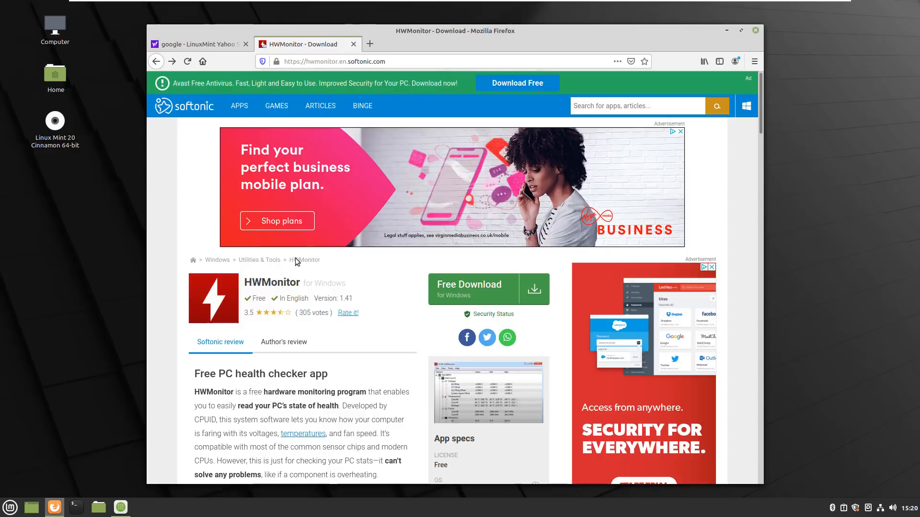
{"action": "mouse_move", "coordinate": [392, 308]}
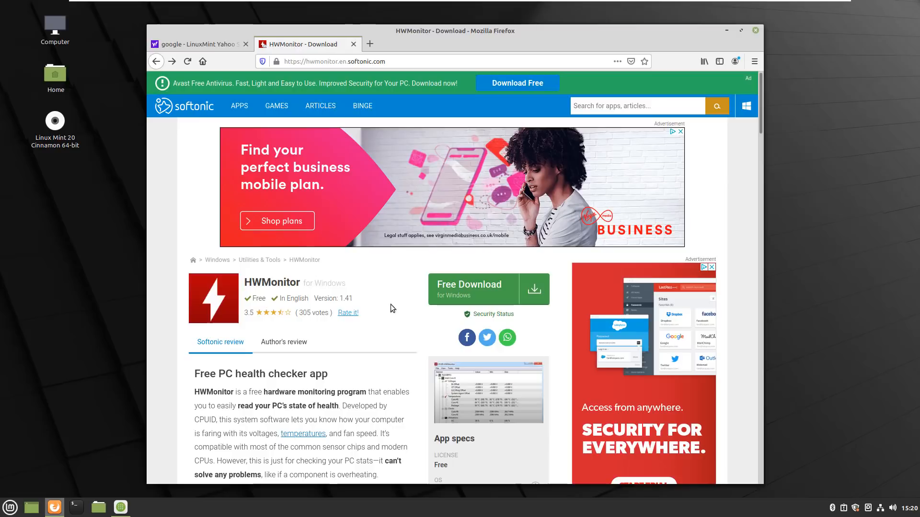
{"action": "mouse_move", "coordinate": [302, 285]}
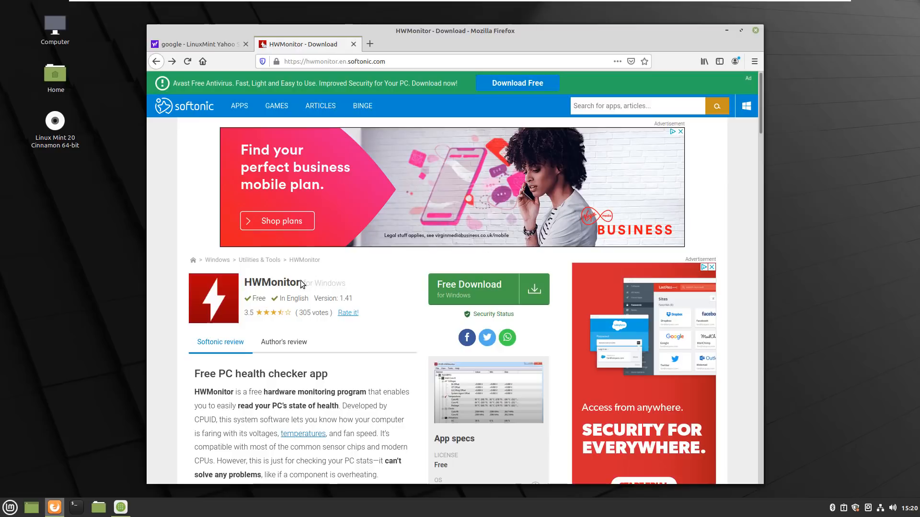
{"action": "left_click", "coordinate": [186, 61]}
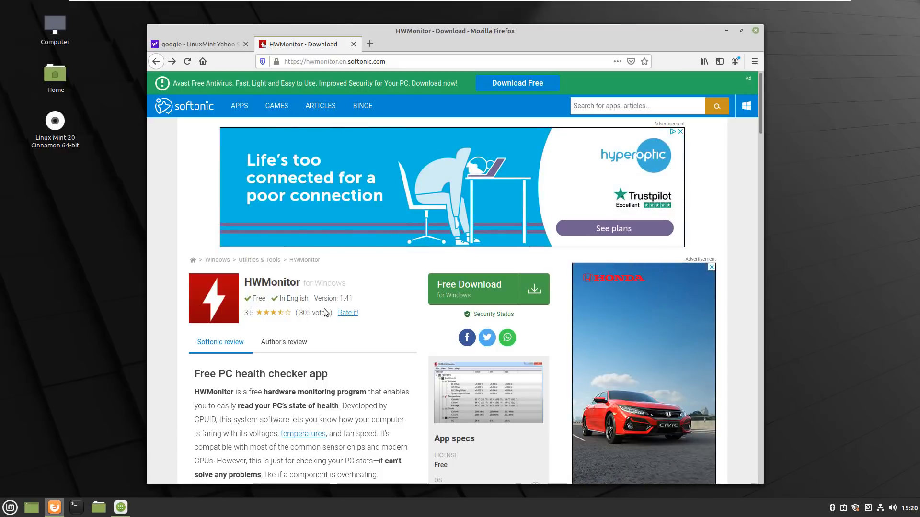
{"action": "mouse_move", "coordinate": [354, 333]}
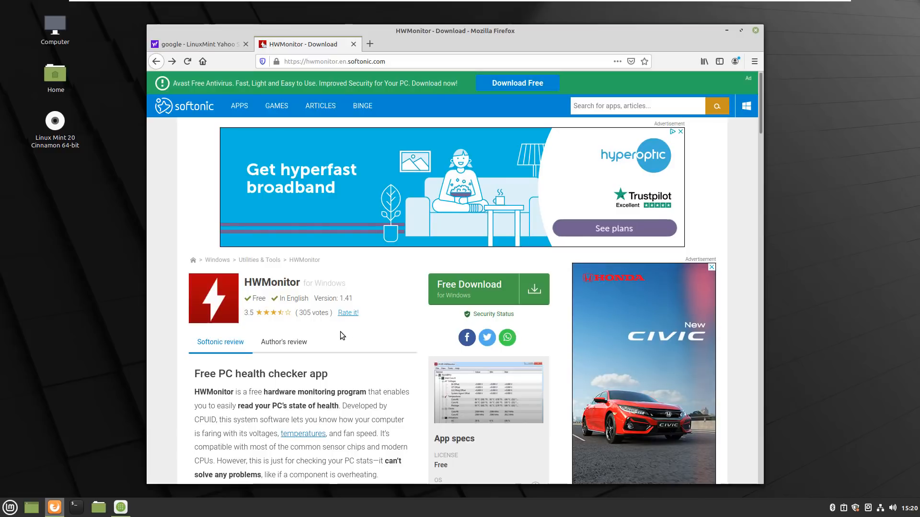
{"action": "mouse_move", "coordinate": [242, 378]}
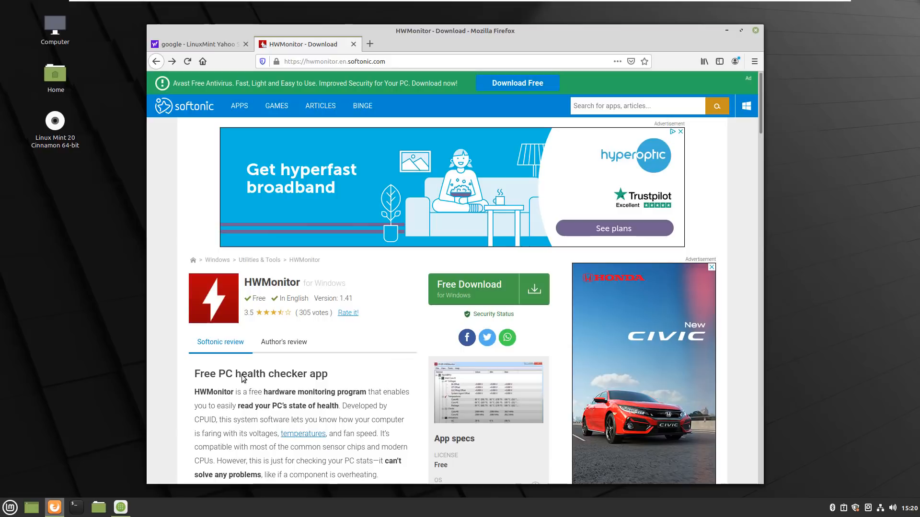
{"action": "mouse_move", "coordinate": [202, 50]}
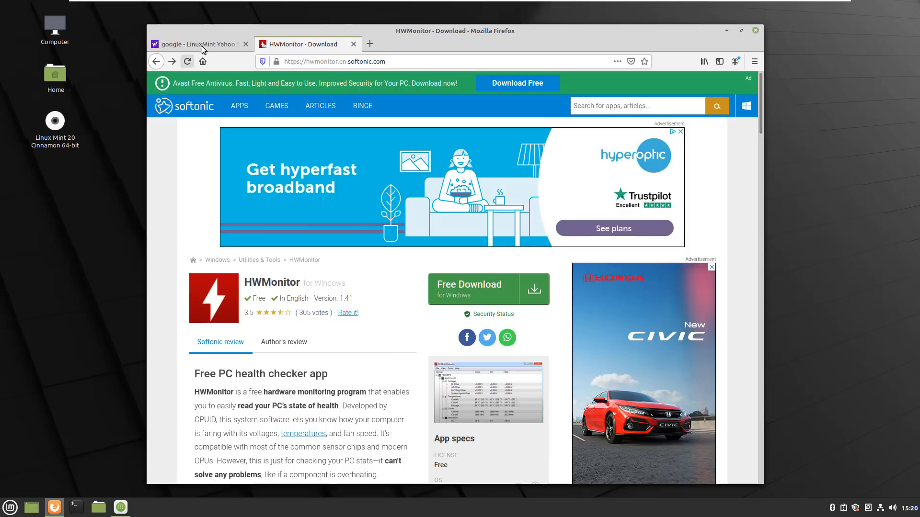
{"action": "mouse_move", "coordinate": [287, 92]}
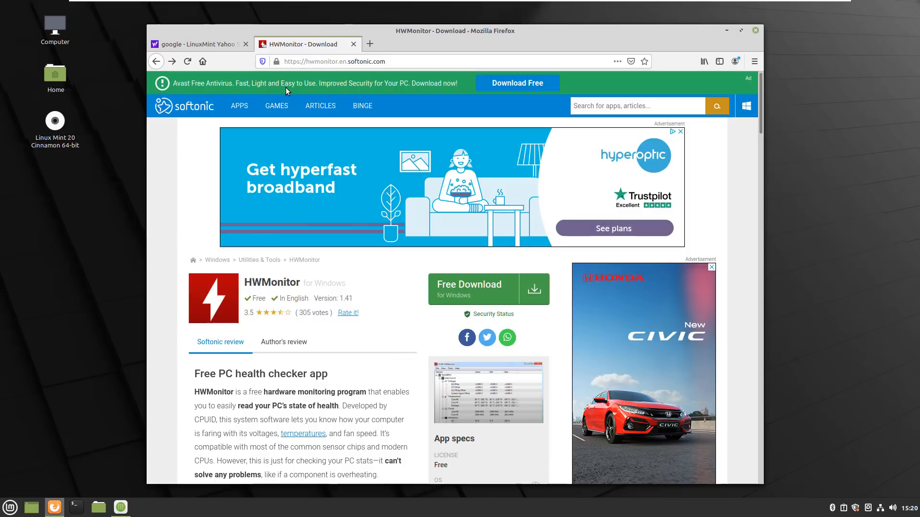
{"action": "mouse_move", "coordinate": [279, 136]}
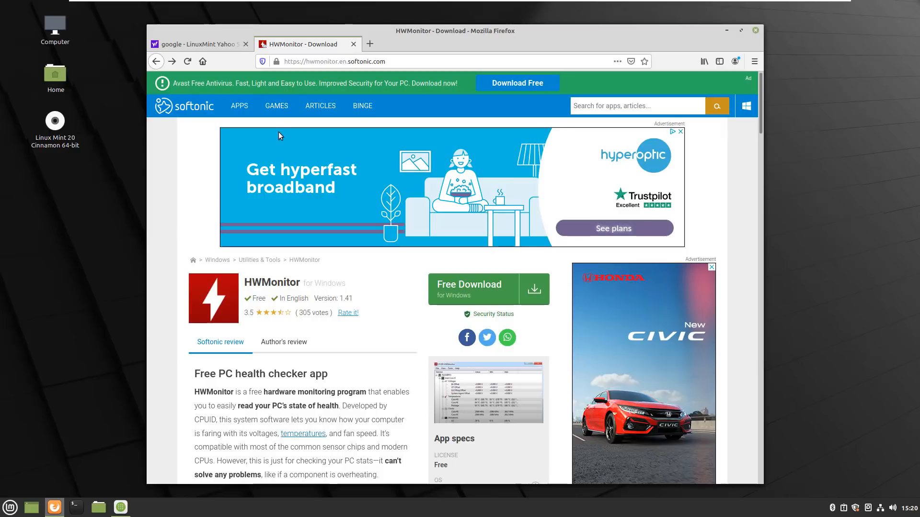
{"action": "mouse_move", "coordinate": [265, 147]}
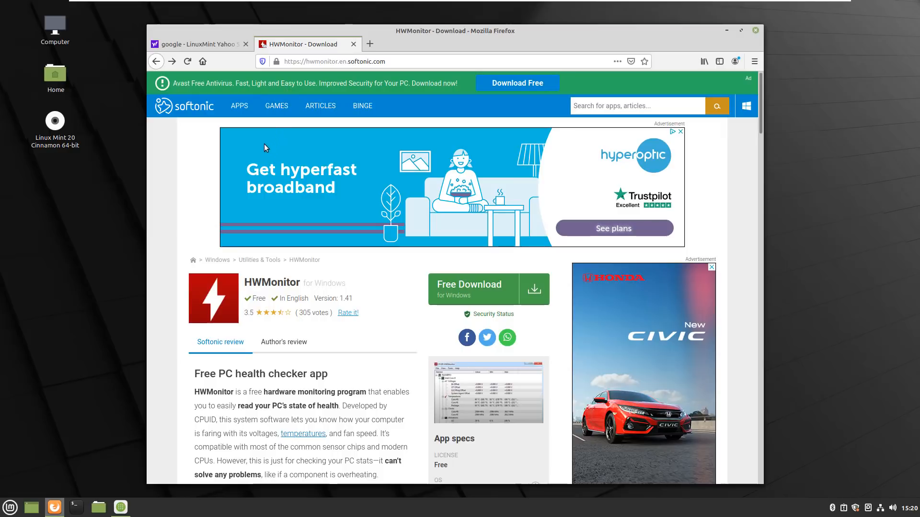
{"action": "mouse_move", "coordinate": [479, 112]}
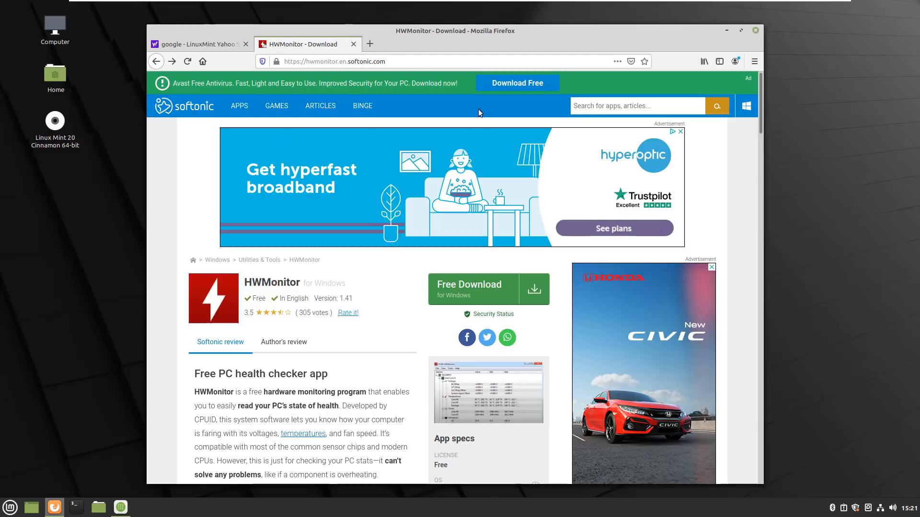
{"action": "mouse_move", "coordinate": [854, 299]}
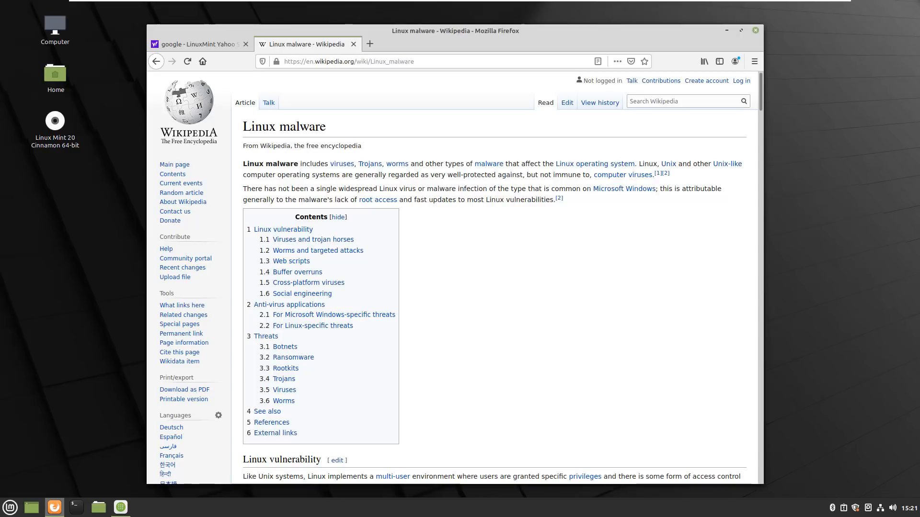
{"action": "mouse_move", "coordinate": [551, 318]}
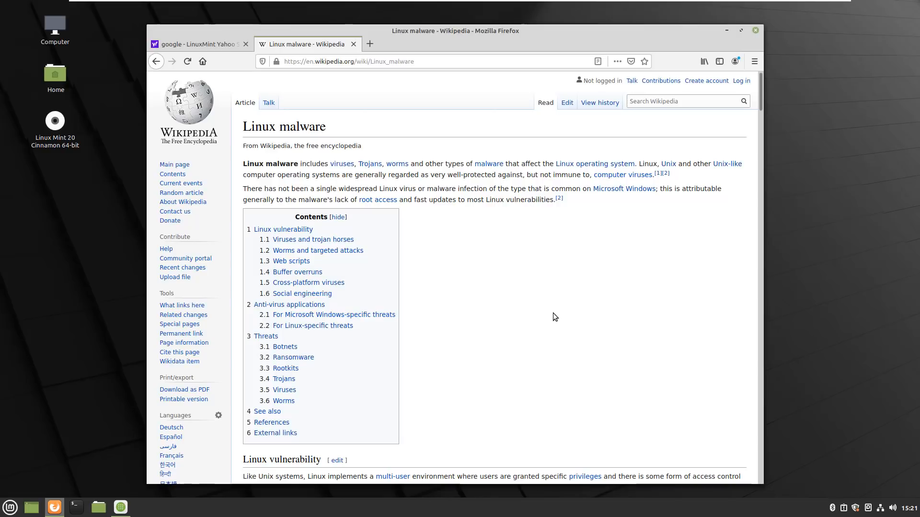
{"action": "mouse_move", "coordinate": [560, 316]}
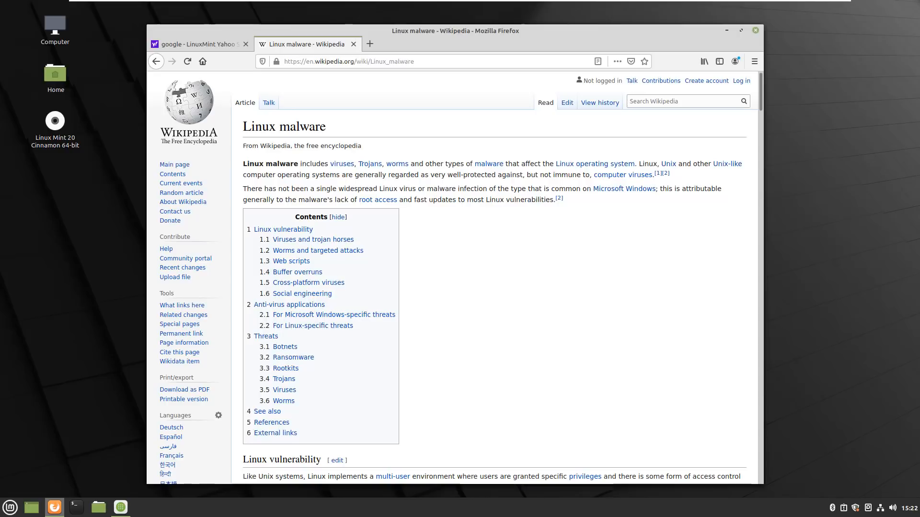
{"action": "mouse_move", "coordinate": [693, 337]}
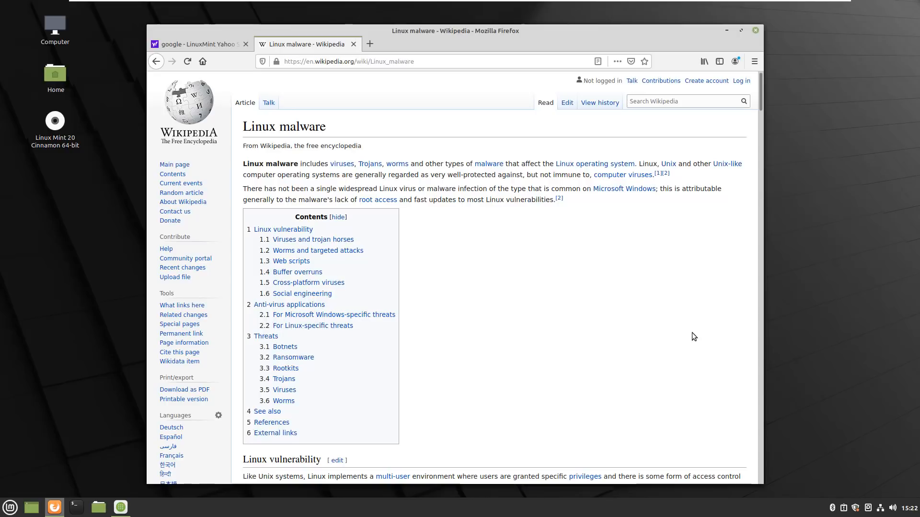
{"action": "mouse_move", "coordinate": [661, 334]}
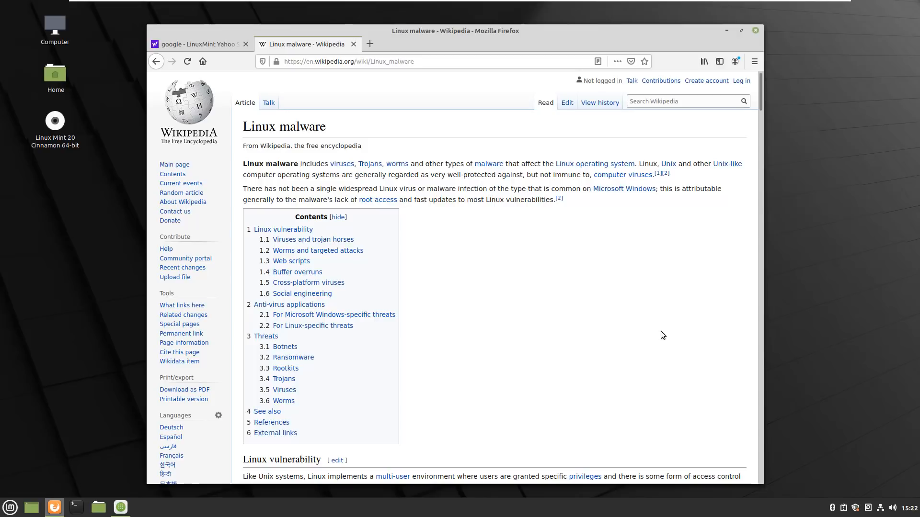
{"action": "mouse_move", "coordinate": [596, 355]}
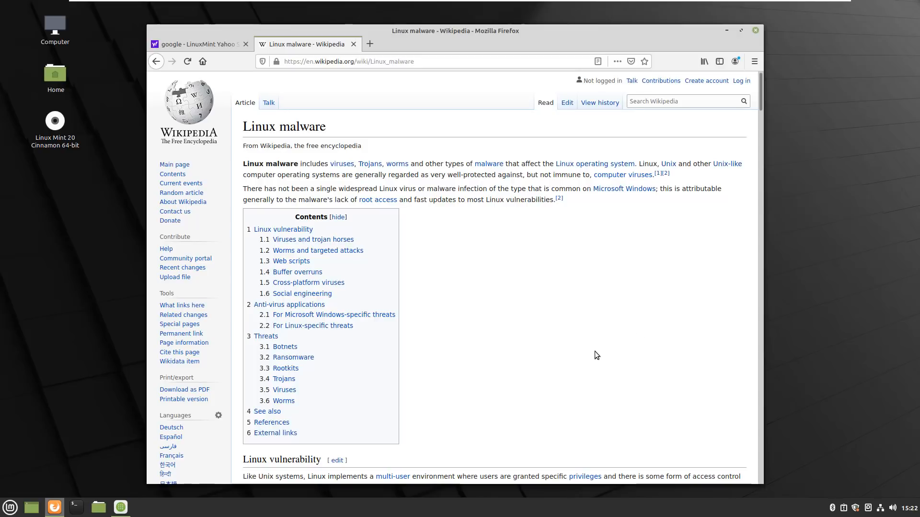
{"action": "mouse_move", "coordinate": [568, 310]}
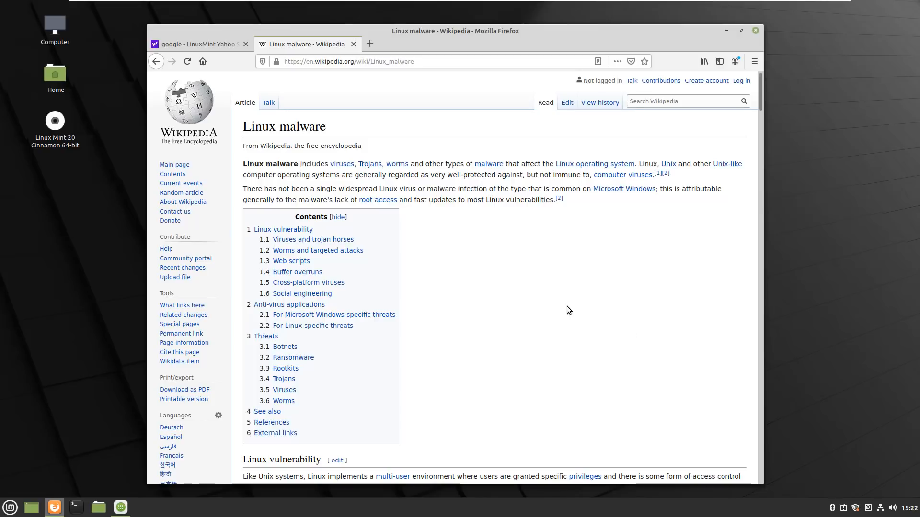
{"action": "mouse_move", "coordinate": [540, 43]}
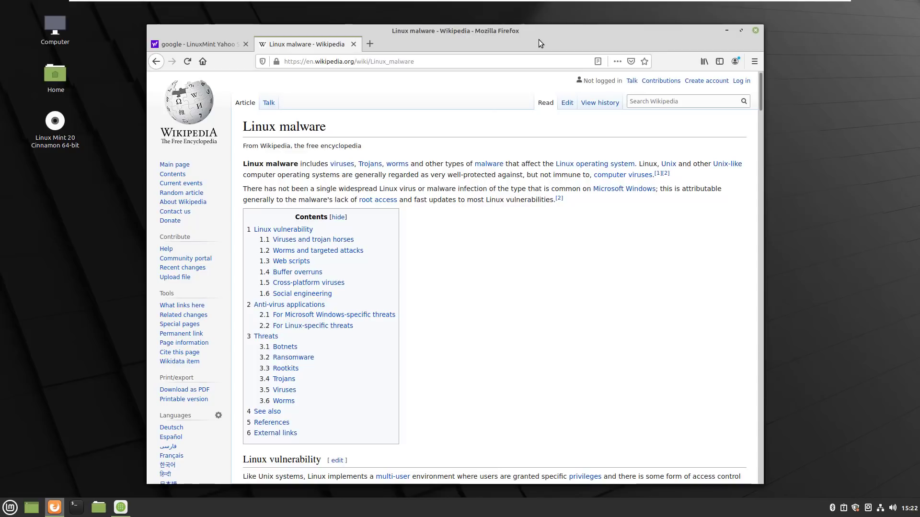
{"action": "mouse_move", "coordinate": [579, 46]}
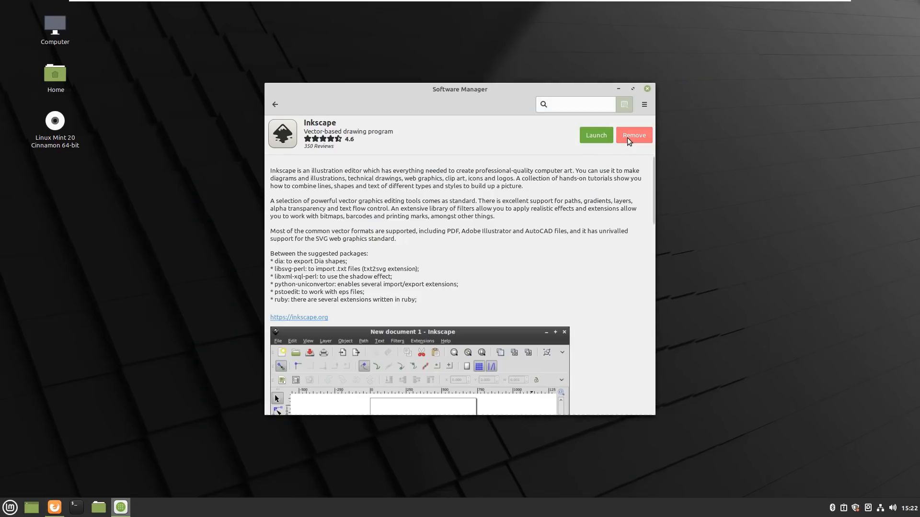
{"action": "mouse_move", "coordinate": [642, 98]}
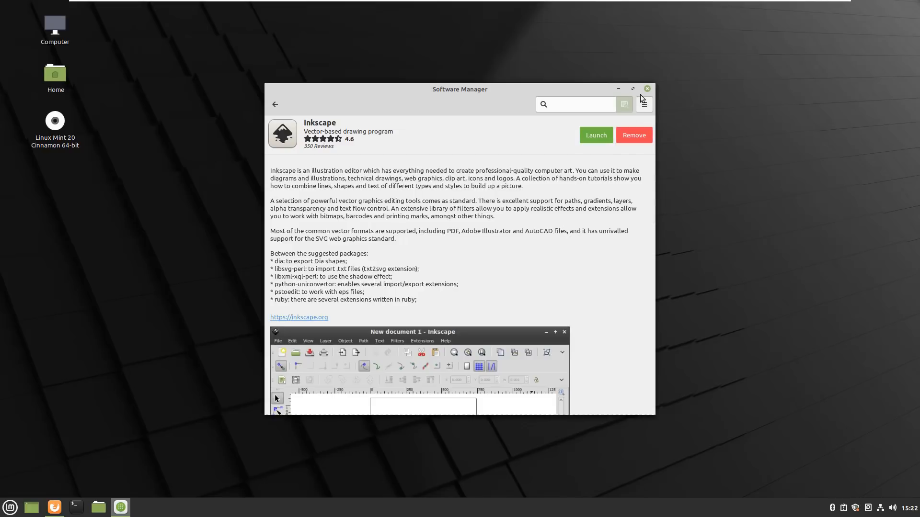
Close the Software Manager window showing Inkscape's details
{"action": "left_click", "coordinate": [646, 89]}
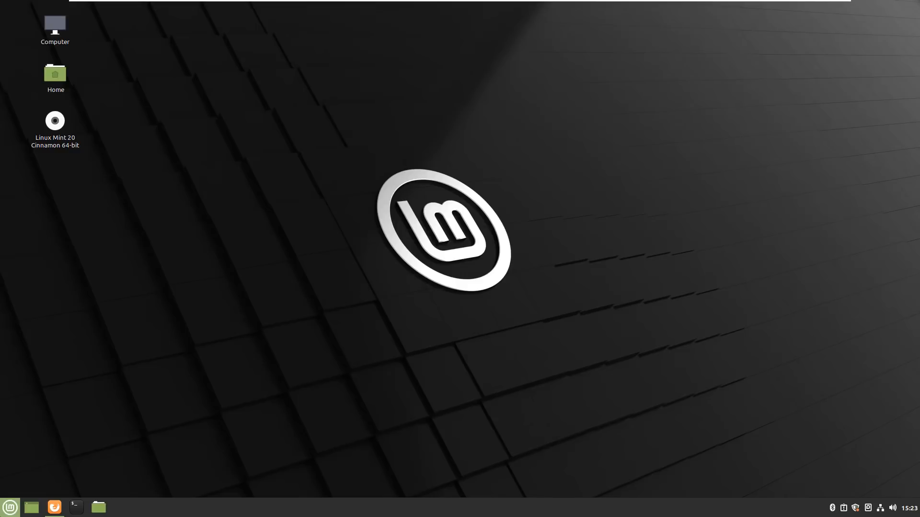
Launch GNOME Terminal from the panel launcher
{"action": "left_click", "coordinate": [76, 507]}
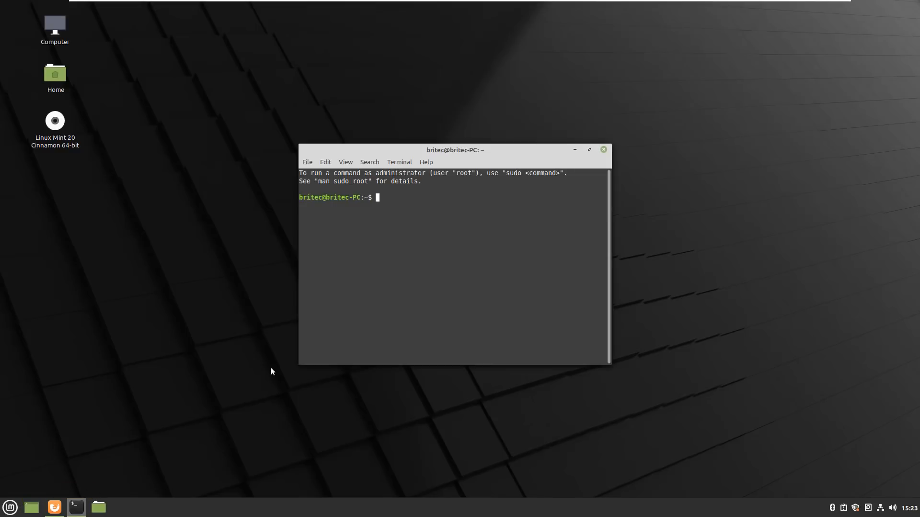
{"action": "mouse_move", "coordinate": [375, 270]}
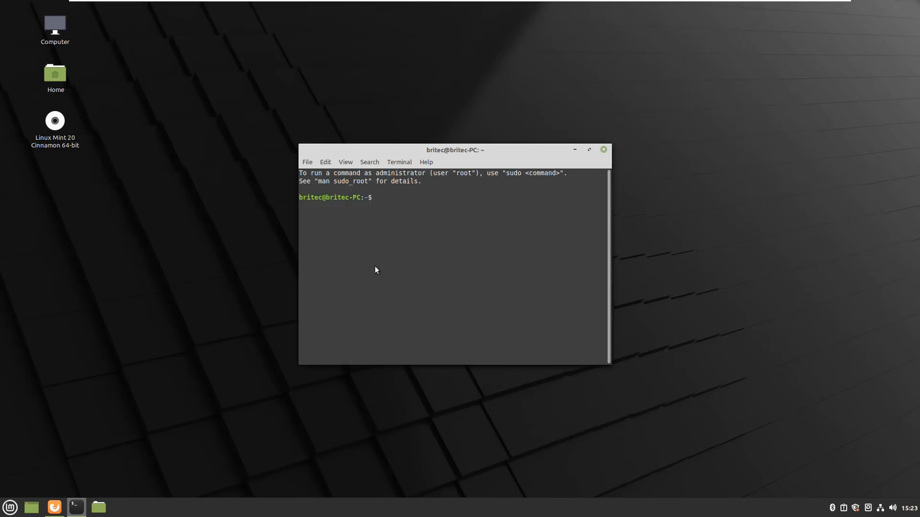
{"action": "mouse_move", "coordinate": [376, 251]}
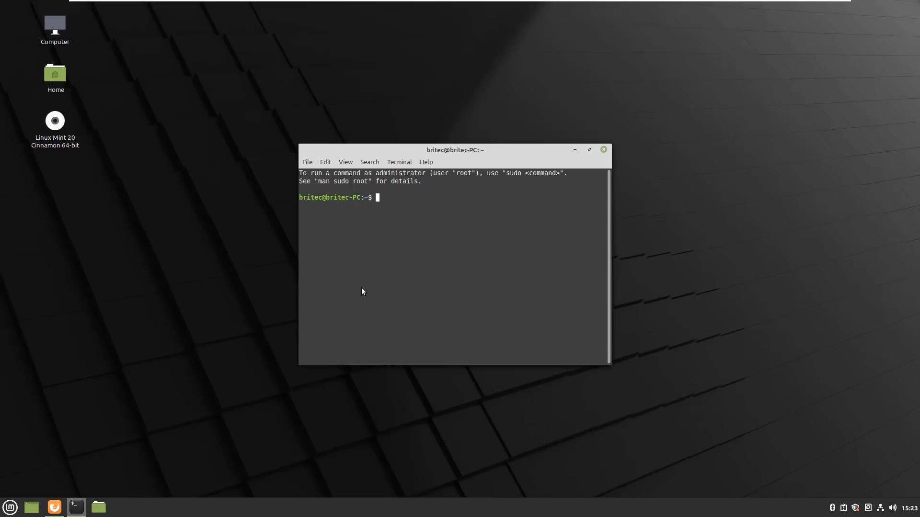
{"action": "mouse_move", "coordinate": [411, 308]}
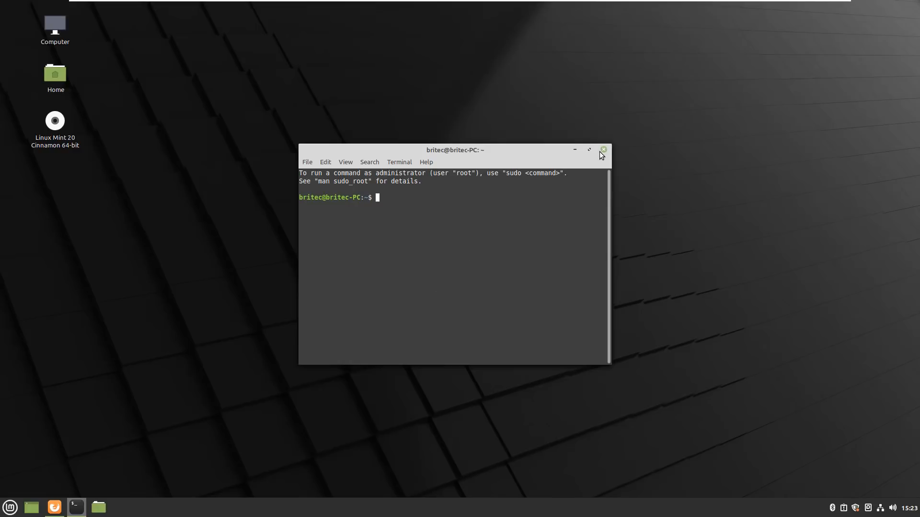
{"action": "left_click", "coordinate": [601, 149]}
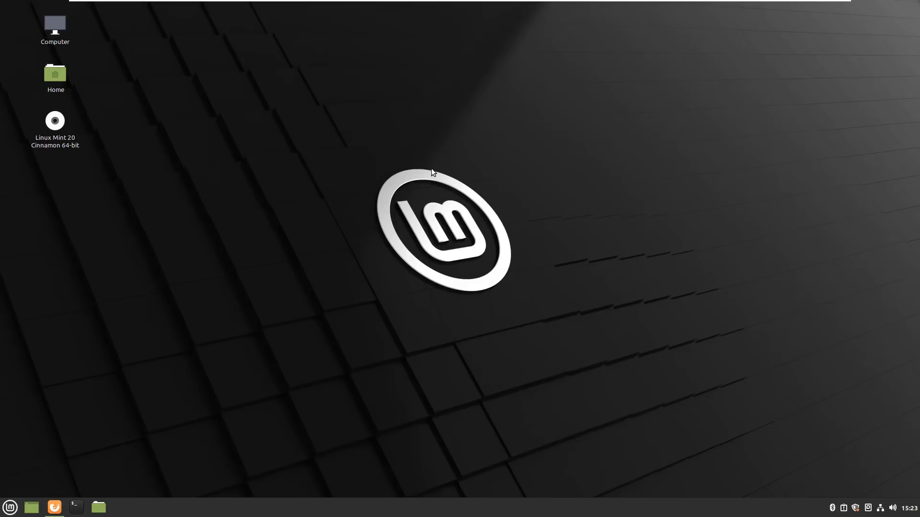
{"action": "mouse_move", "coordinate": [518, 333]}
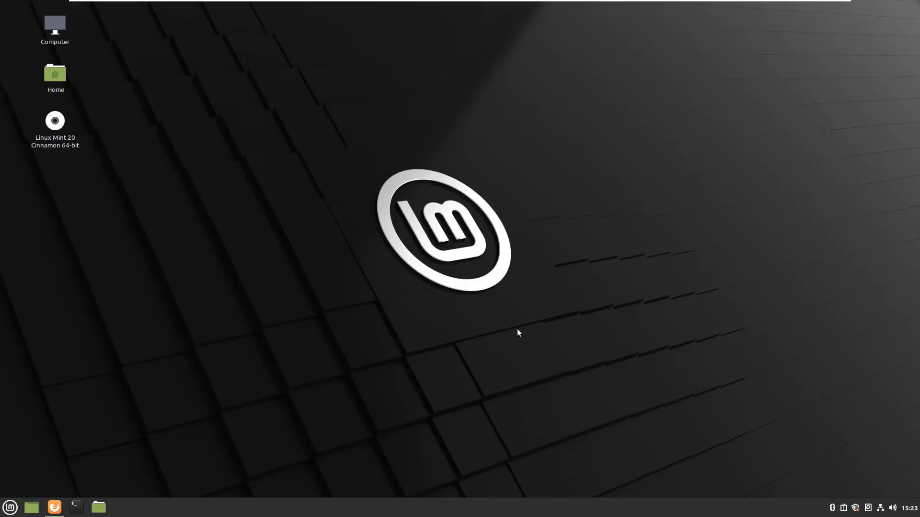
{"action": "mouse_move", "coordinate": [525, 332]}
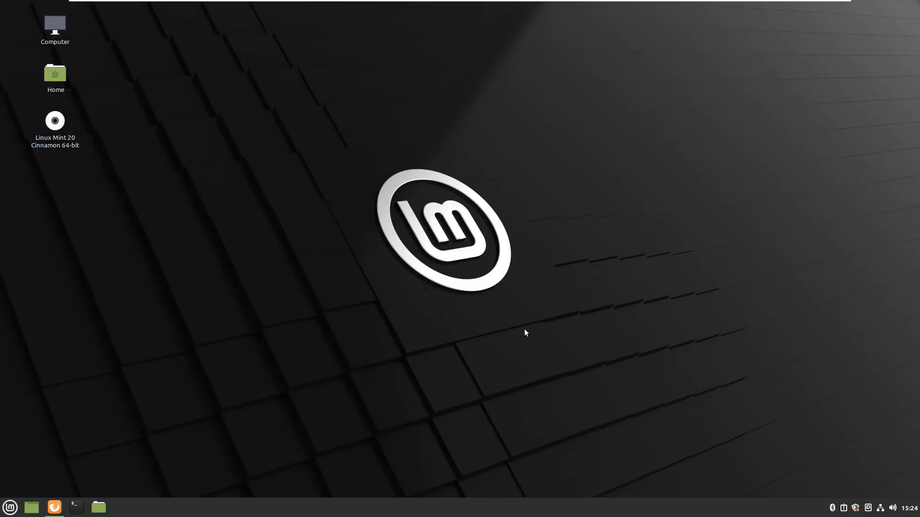
{"action": "mouse_move", "coordinate": [500, 152]}
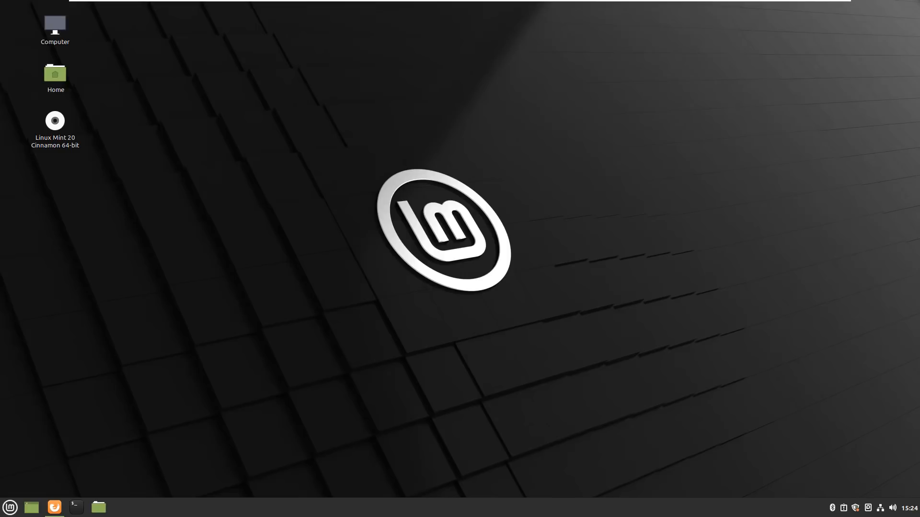
{"action": "mouse_move", "coordinate": [755, 401]}
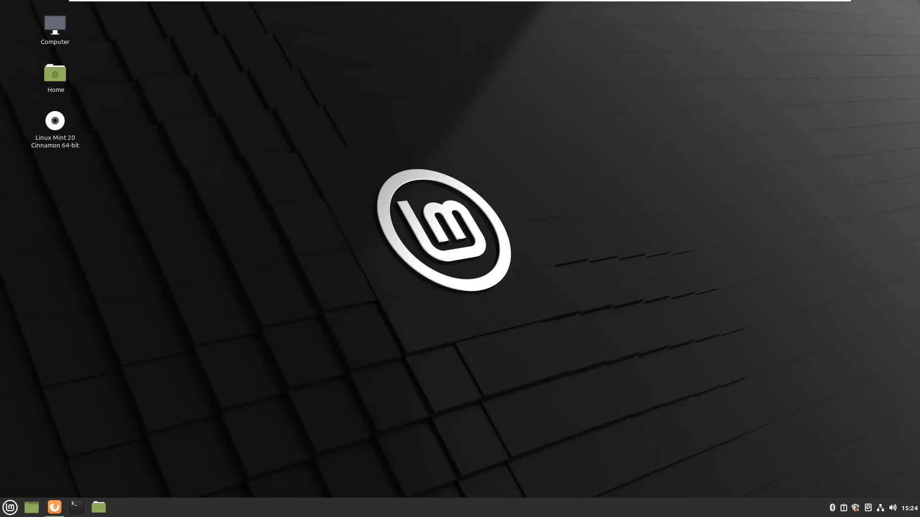
{"action": "mouse_move", "coordinate": [708, 368]}
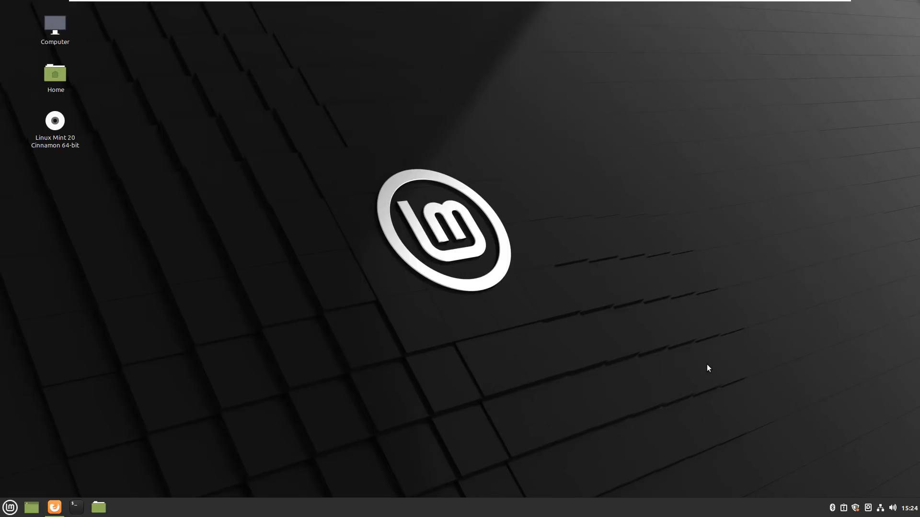
{"action": "mouse_move", "coordinate": [367, 373]}
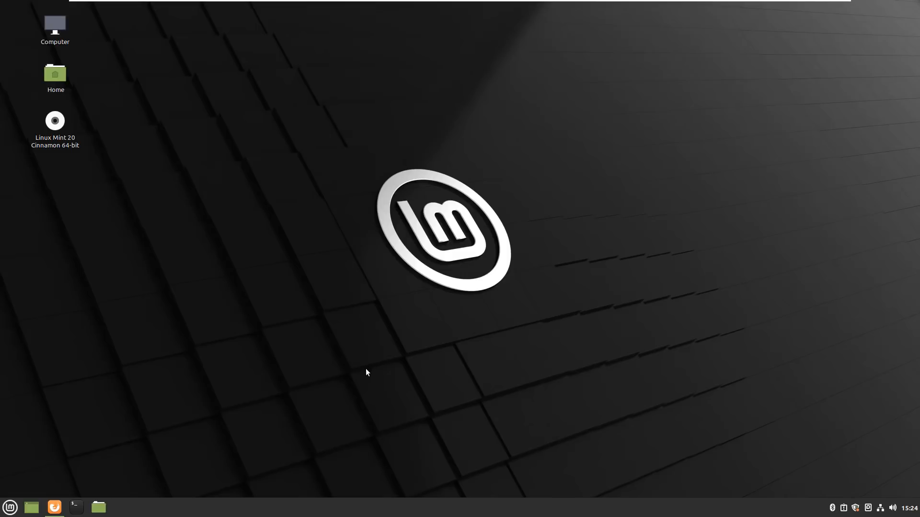
{"action": "left_click", "coordinate": [10, 508]}
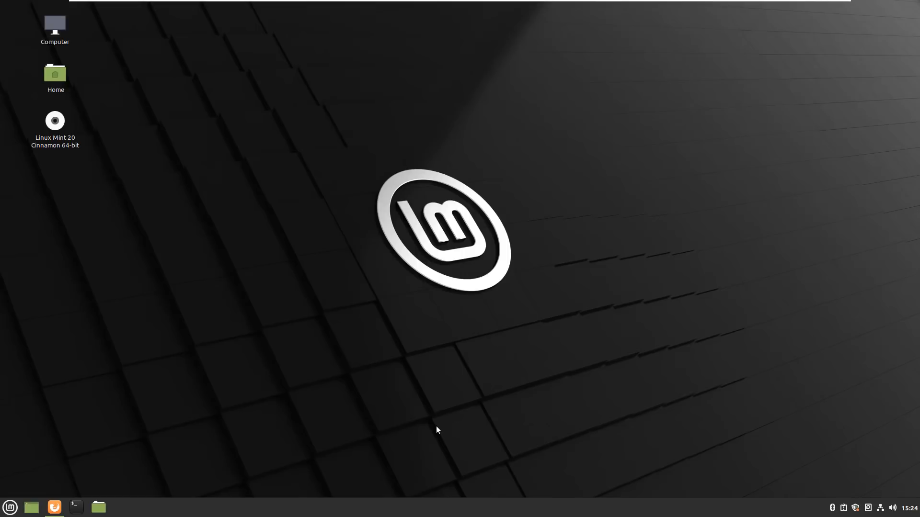
{"action": "mouse_move", "coordinate": [157, 475]}
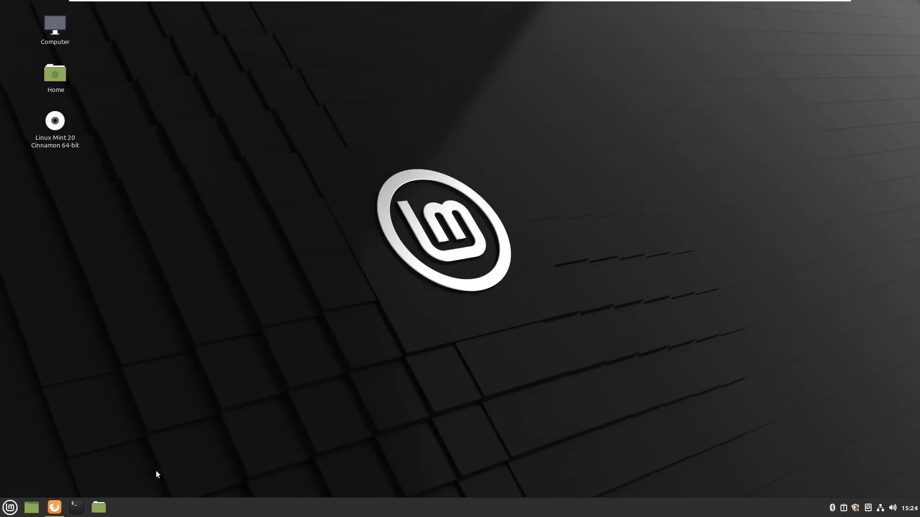
{"action": "mouse_move", "coordinate": [54, 507]}
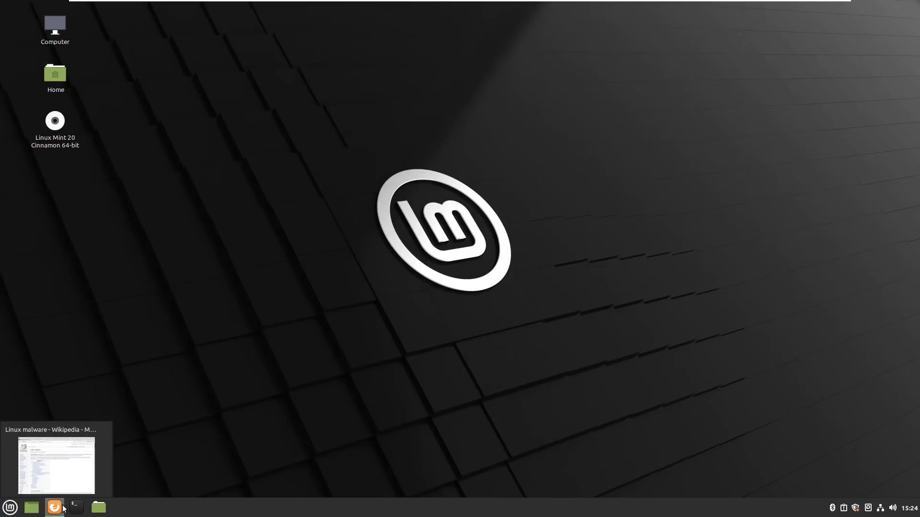
{"action": "mouse_move", "coordinate": [287, 427]}
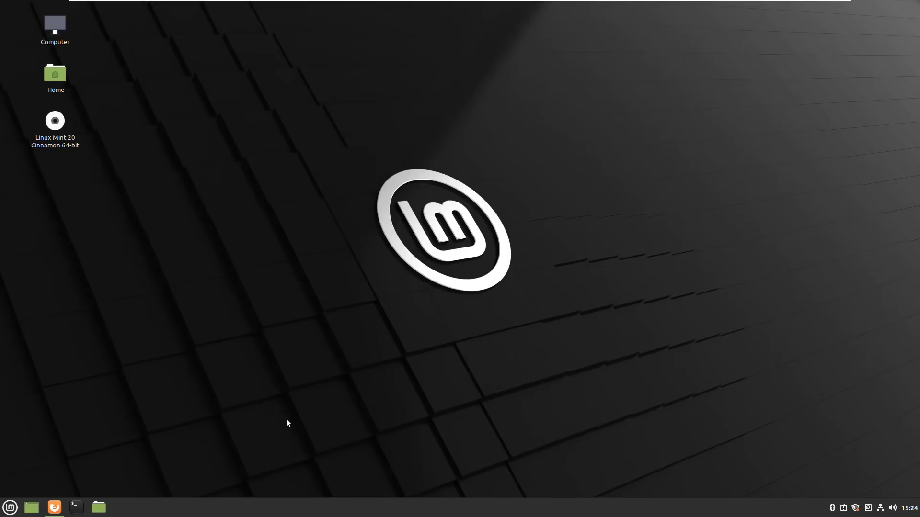
{"action": "mouse_move", "coordinate": [337, 418]}
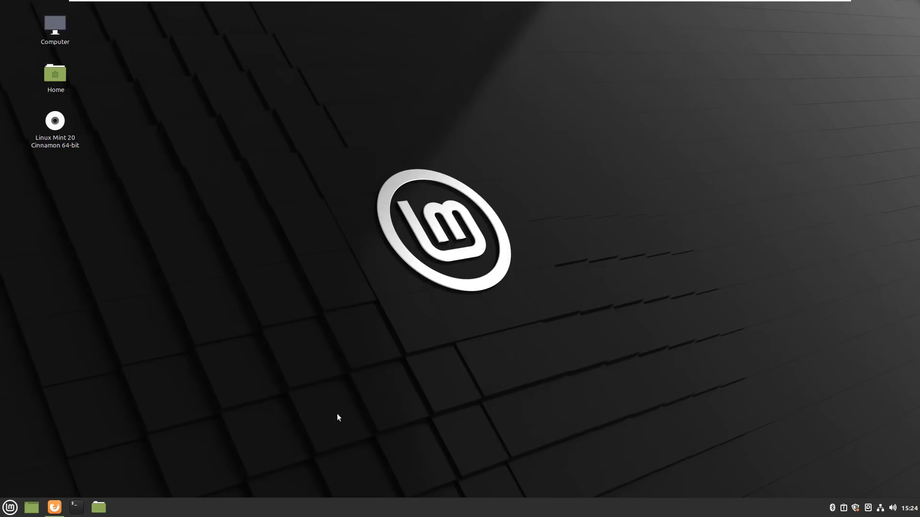
{"action": "mouse_move", "coordinate": [335, 465]}
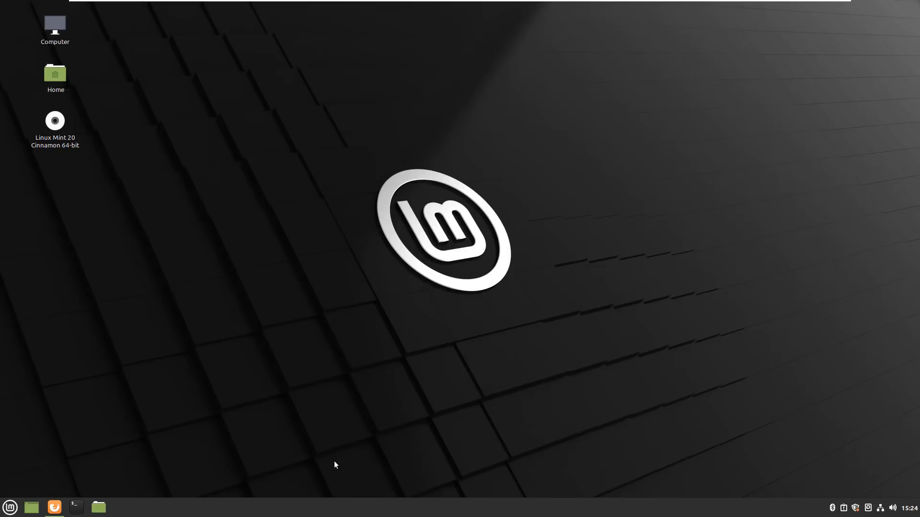
{"action": "mouse_move", "coordinate": [329, 458]}
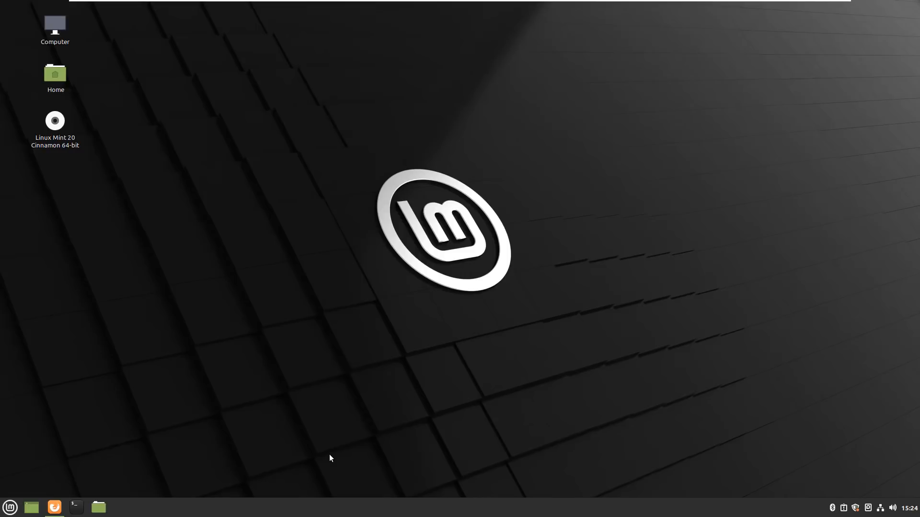
{"action": "mouse_move", "coordinate": [322, 450]}
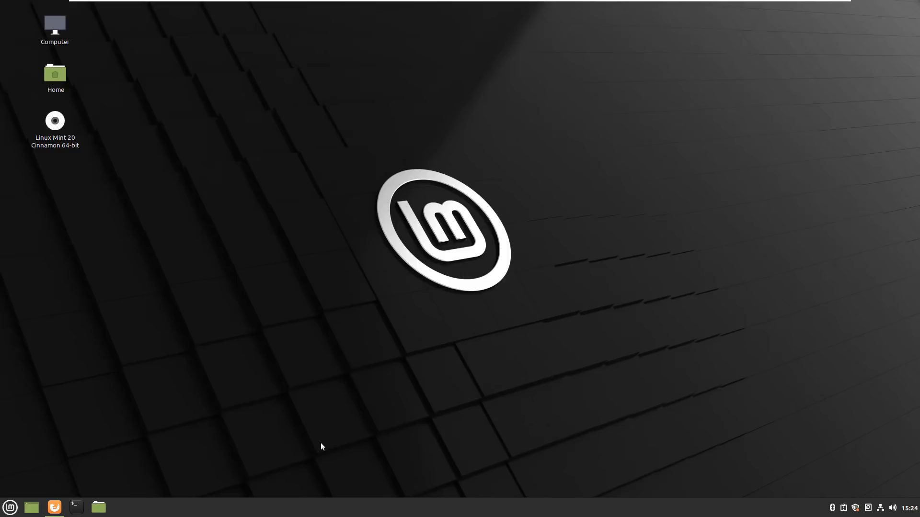
{"action": "mouse_move", "coordinate": [191, 453]}
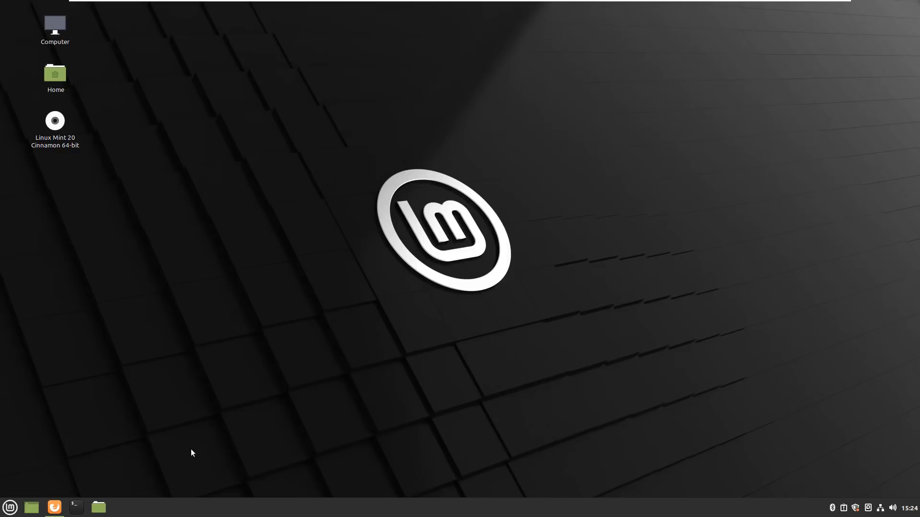
{"action": "mouse_move", "coordinate": [336, 342]}
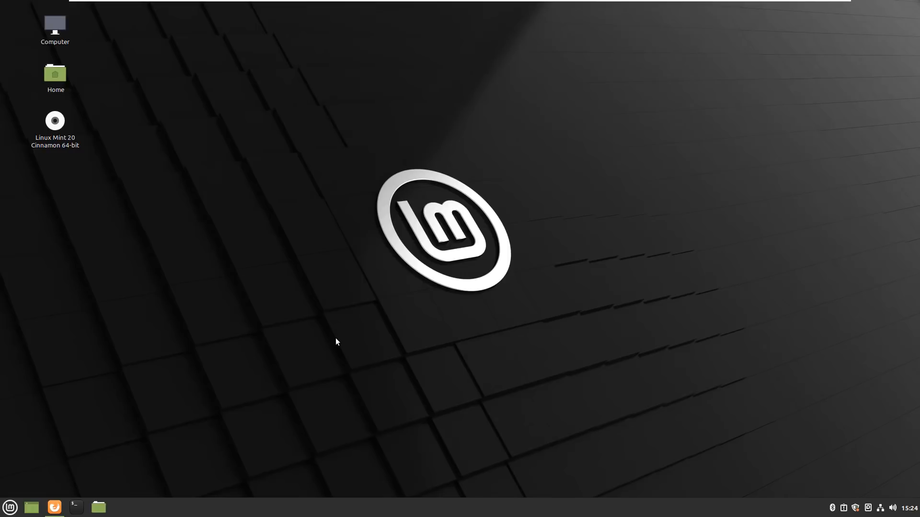
{"action": "mouse_move", "coordinate": [324, 334]}
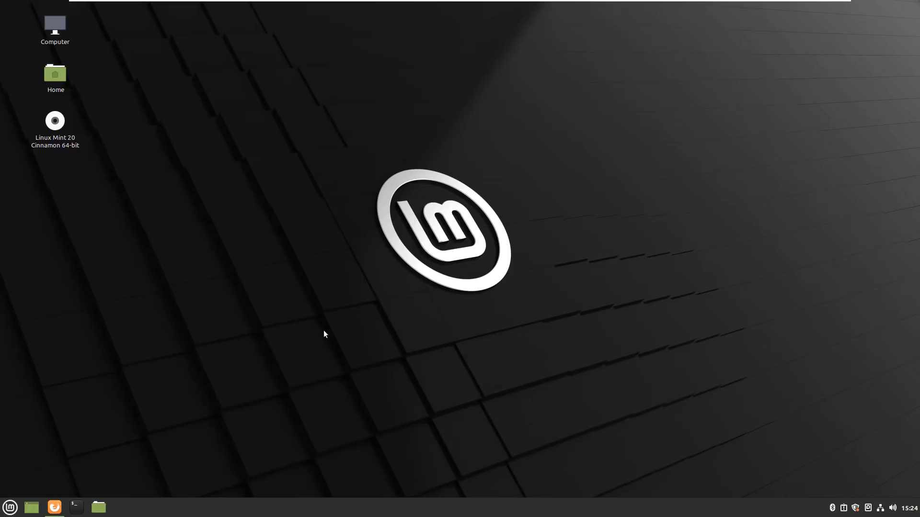
{"action": "mouse_move", "coordinate": [485, 376]}
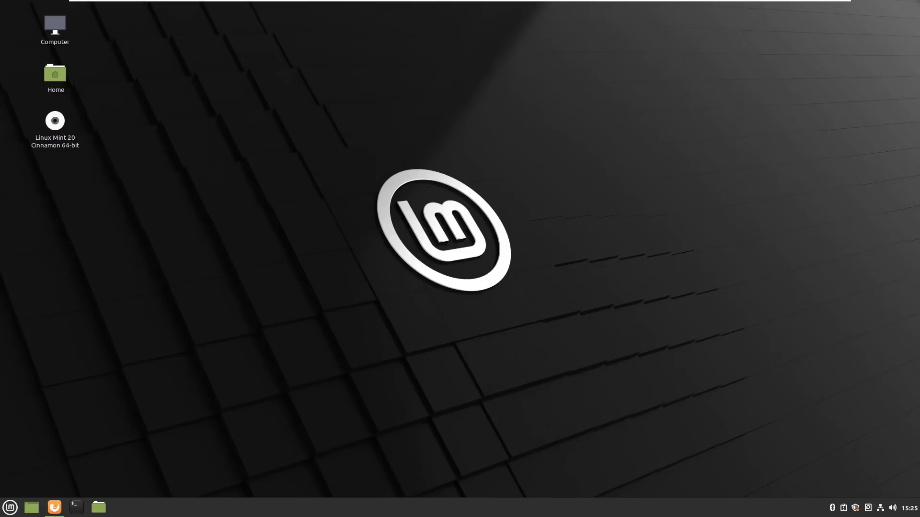
{"action": "mouse_move", "coordinate": [705, 393]}
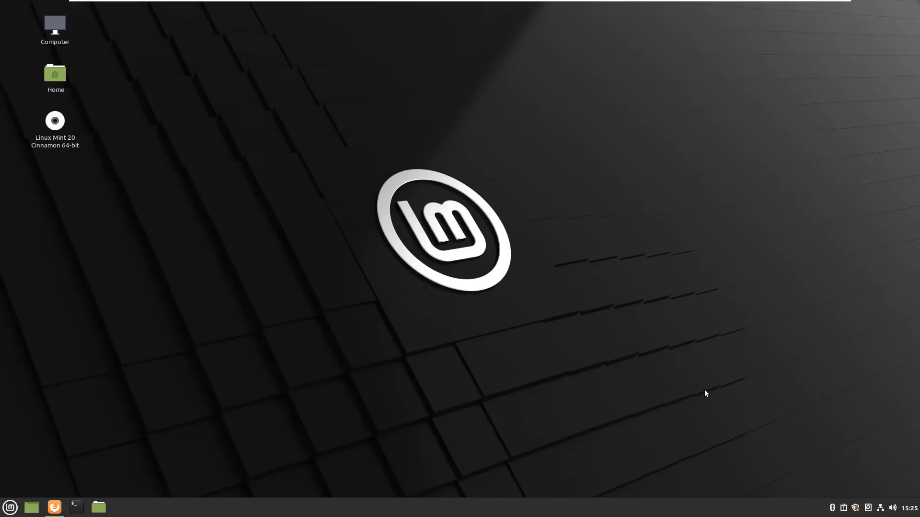
{"action": "mouse_move", "coordinate": [567, 386]}
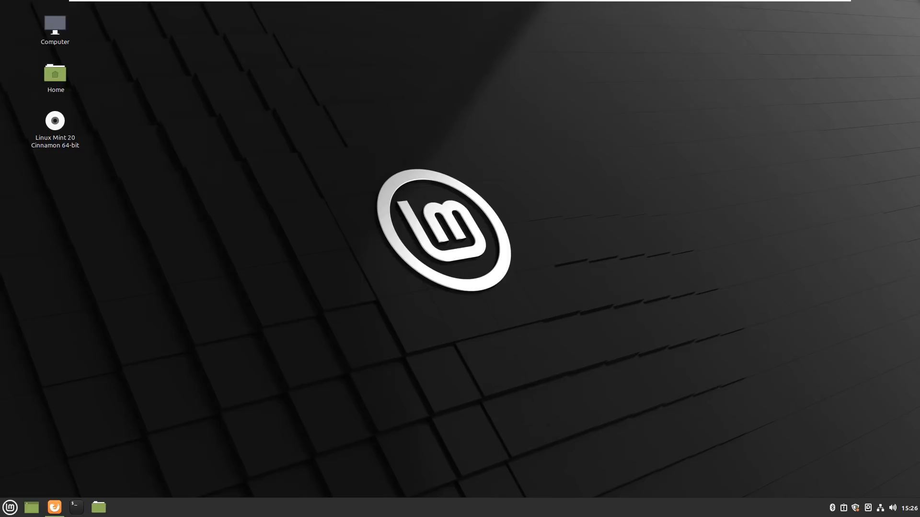
{"action": "mouse_move", "coordinate": [664, 396]}
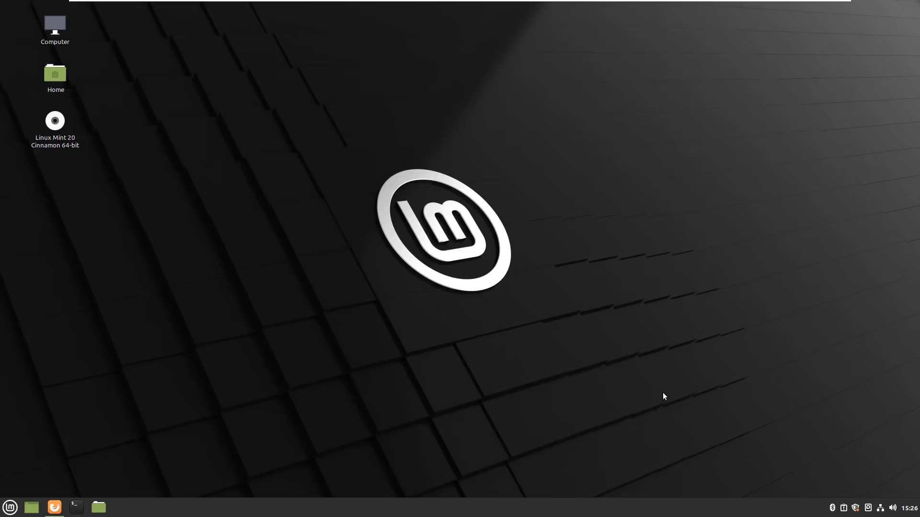
{"action": "mouse_move", "coordinate": [580, 398]}
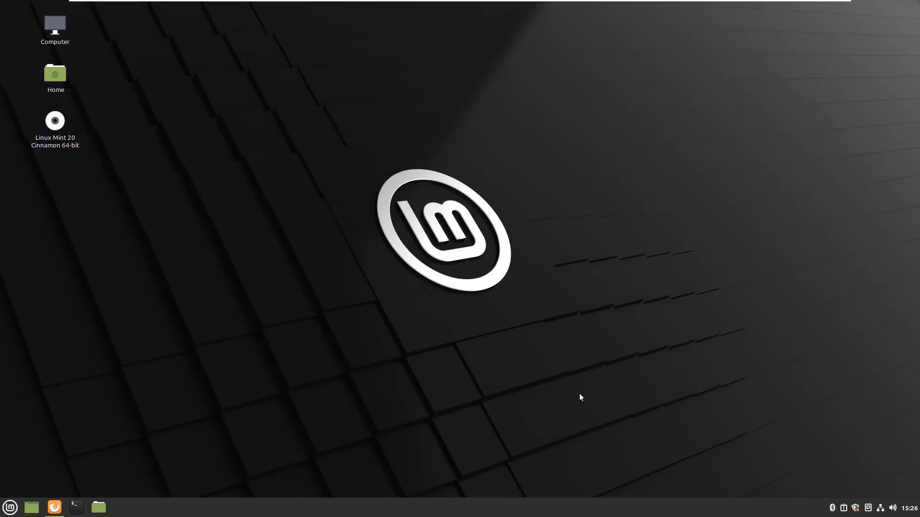
{"action": "mouse_move", "coordinate": [612, 394]}
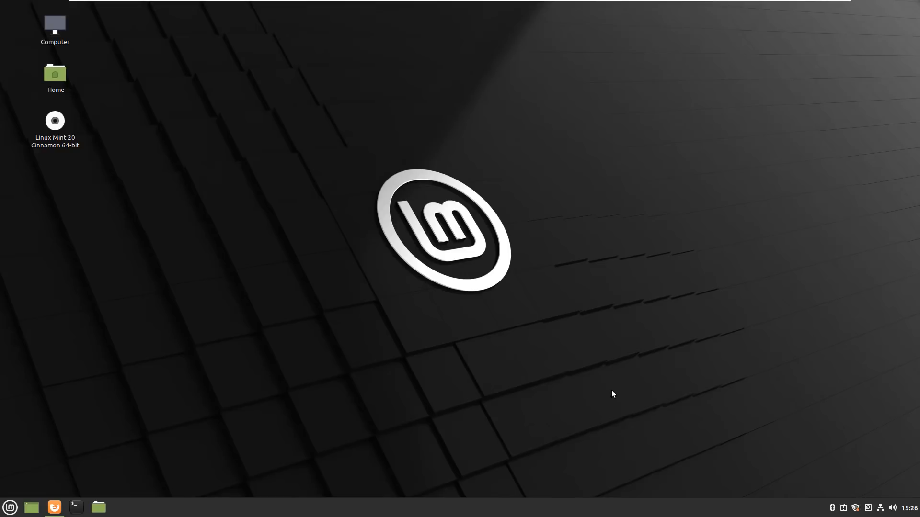
{"action": "mouse_move", "coordinate": [664, 394]}
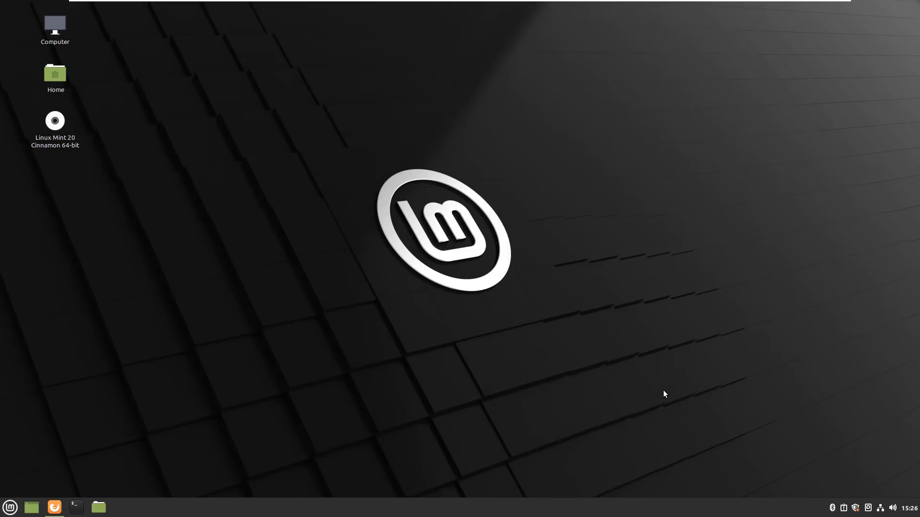
{"action": "mouse_move", "coordinate": [667, 401]}
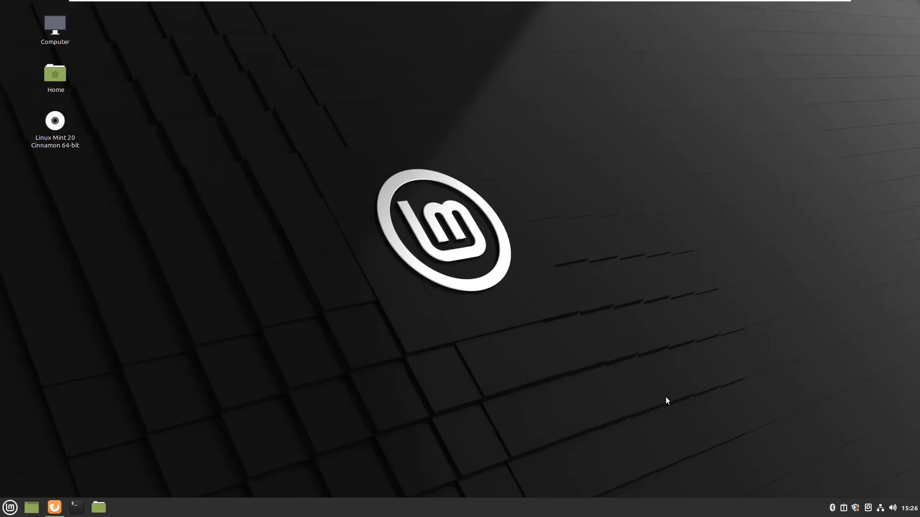
{"action": "mouse_move", "coordinate": [885, 470]}
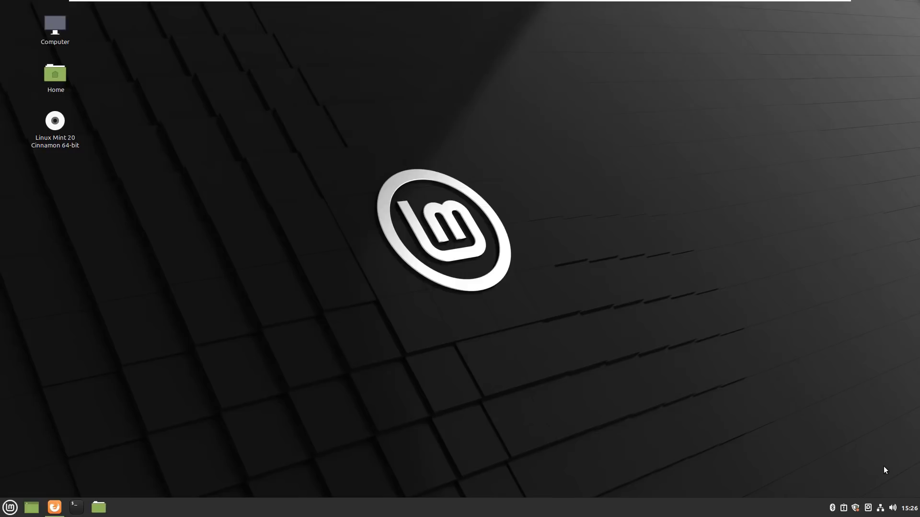
{"action": "mouse_move", "coordinate": [805, 465]}
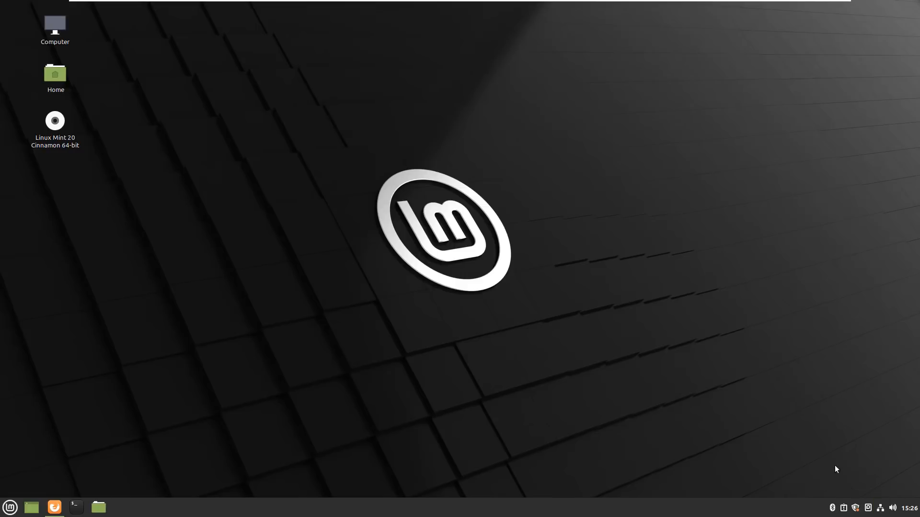
{"action": "mouse_move", "coordinate": [825, 459]}
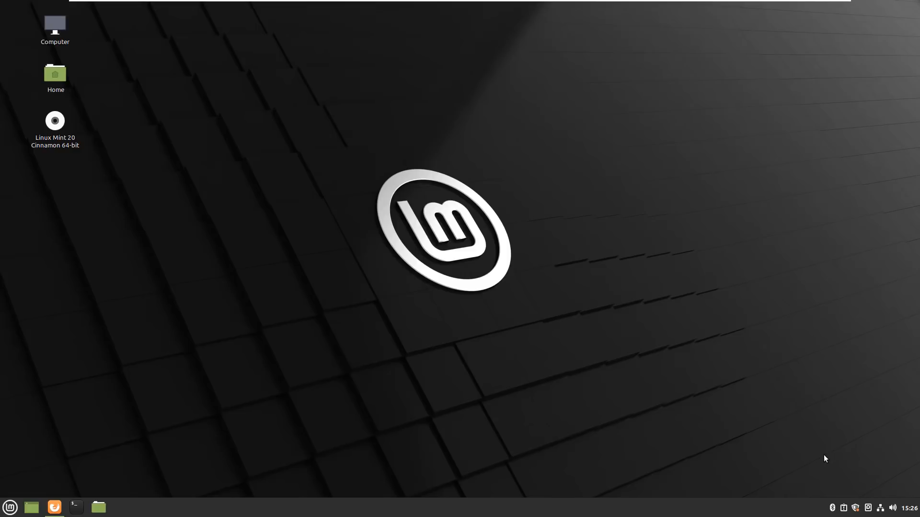
{"action": "mouse_move", "coordinate": [543, 204]}
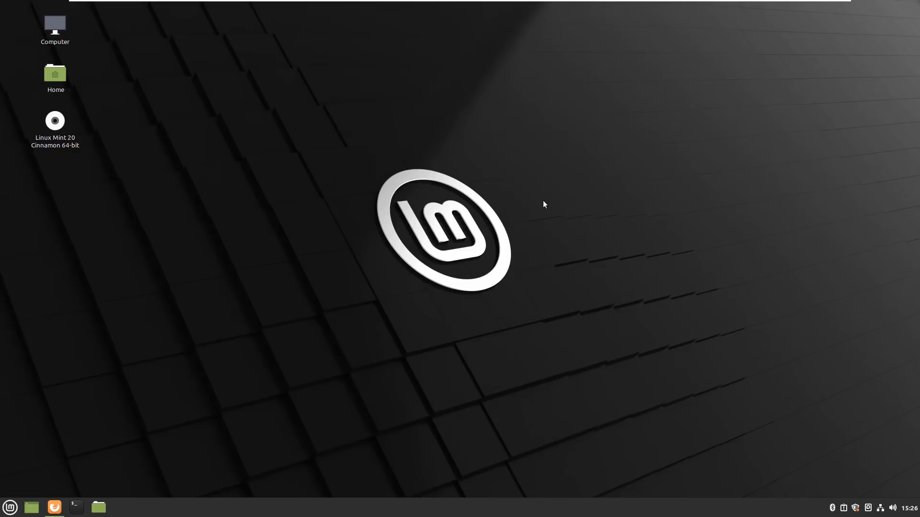
{"action": "mouse_move", "coordinate": [387, 293]}
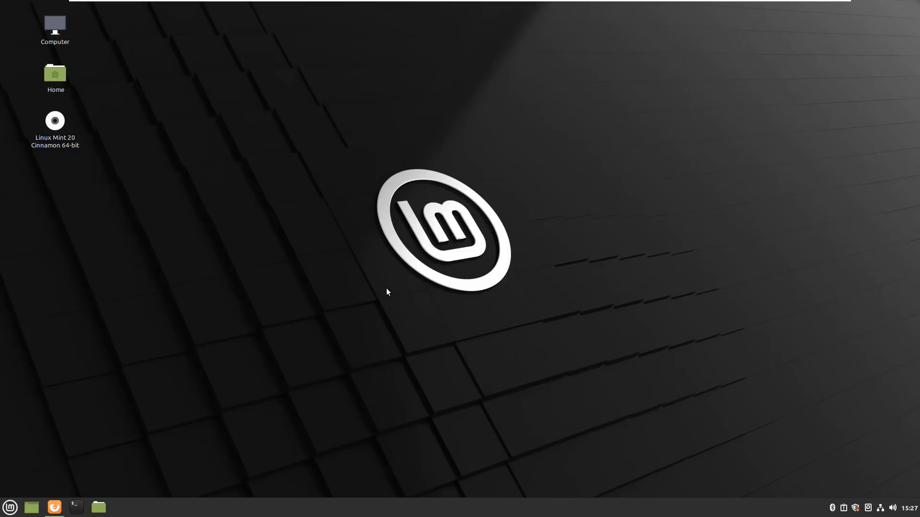
{"action": "mouse_move", "coordinate": [419, 146]}
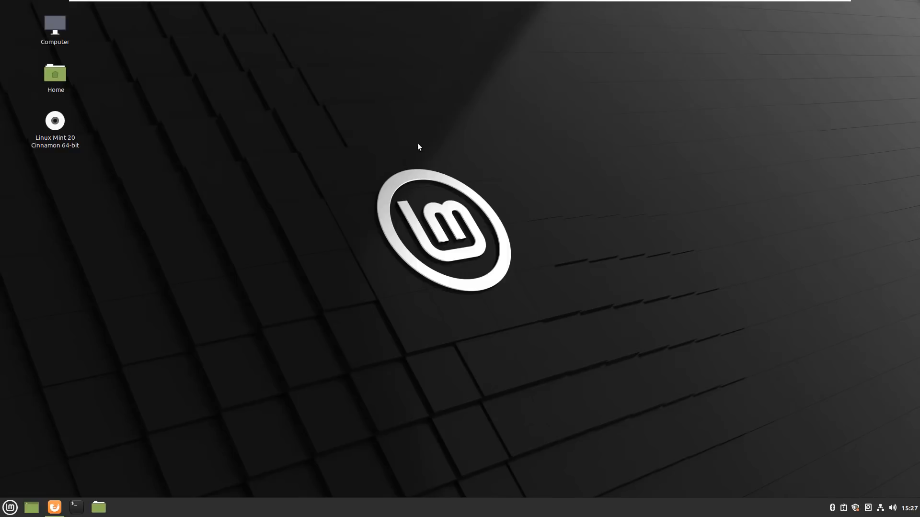
{"action": "mouse_move", "coordinate": [535, 327]}
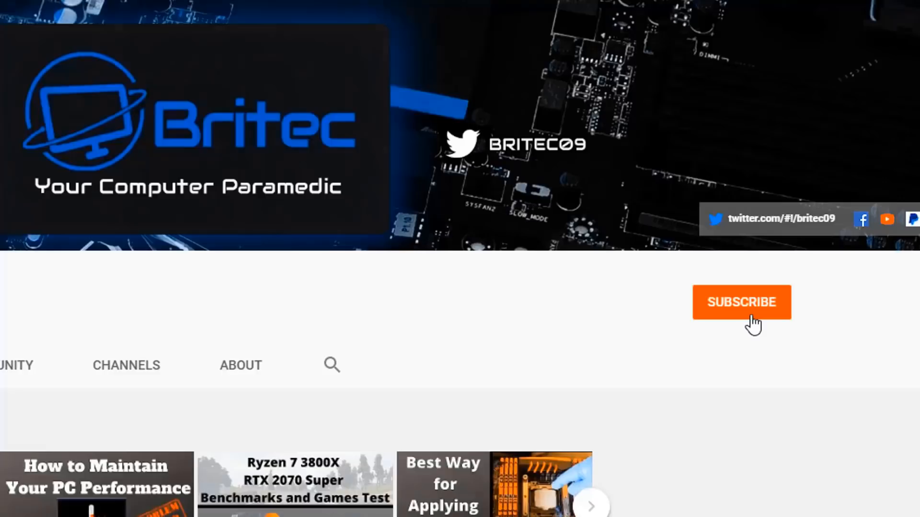
Subscribe to Britec and set the notification bell to All
{"action": "left_click", "coordinate": [741, 302]}
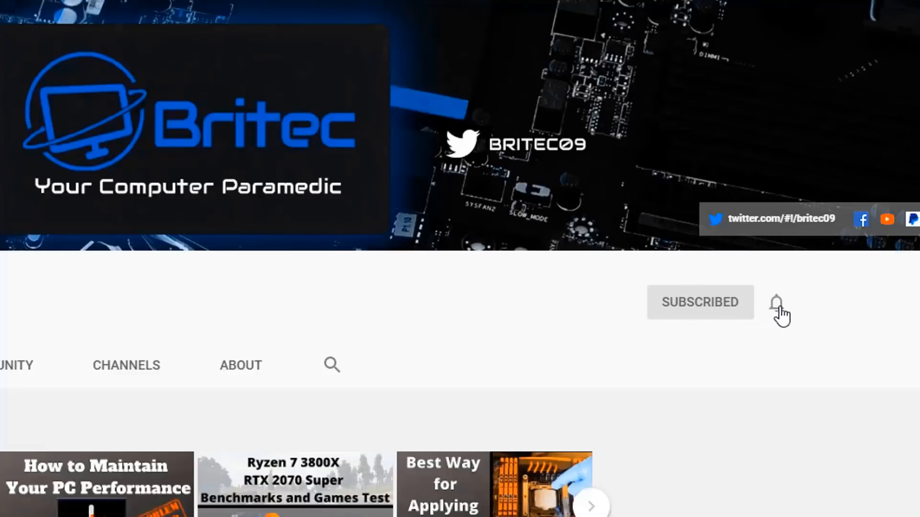
{"action": "left_click", "coordinate": [777, 303]}
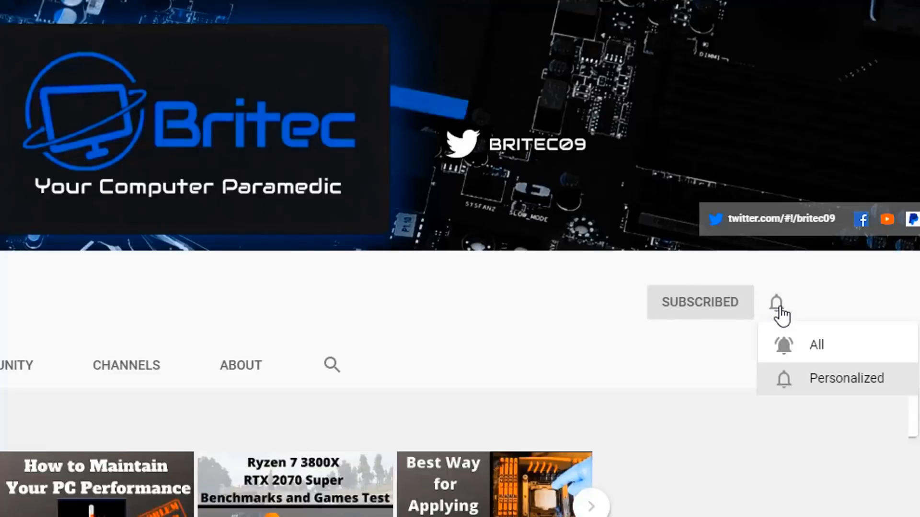
{"action": "mouse_move", "coordinate": [801, 350]}
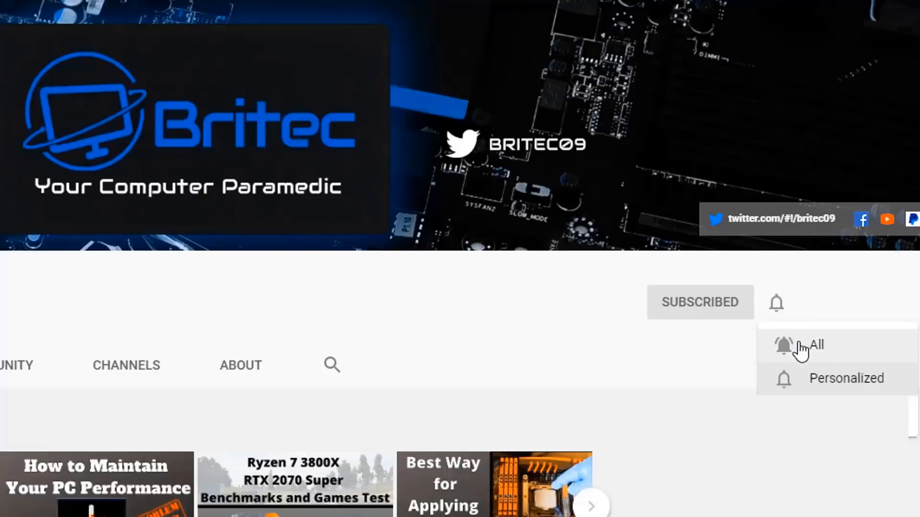
{"action": "left_click", "coordinate": [812, 345]}
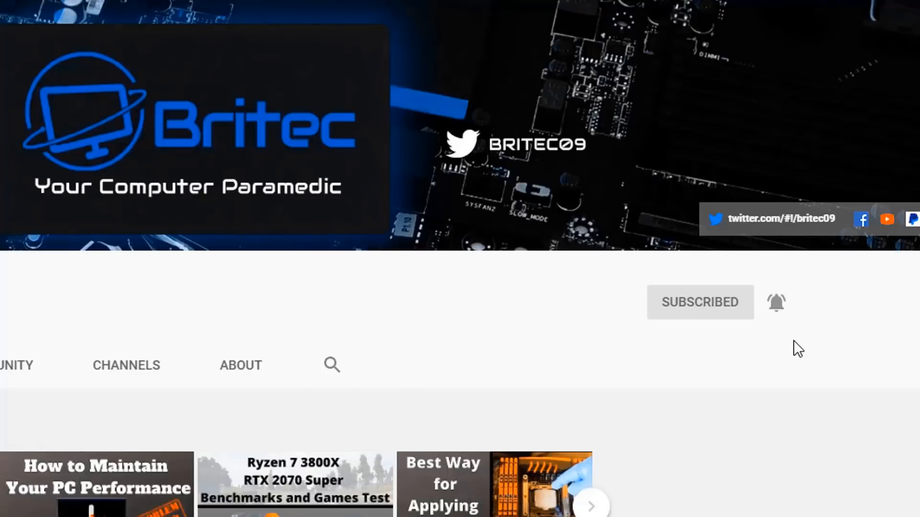